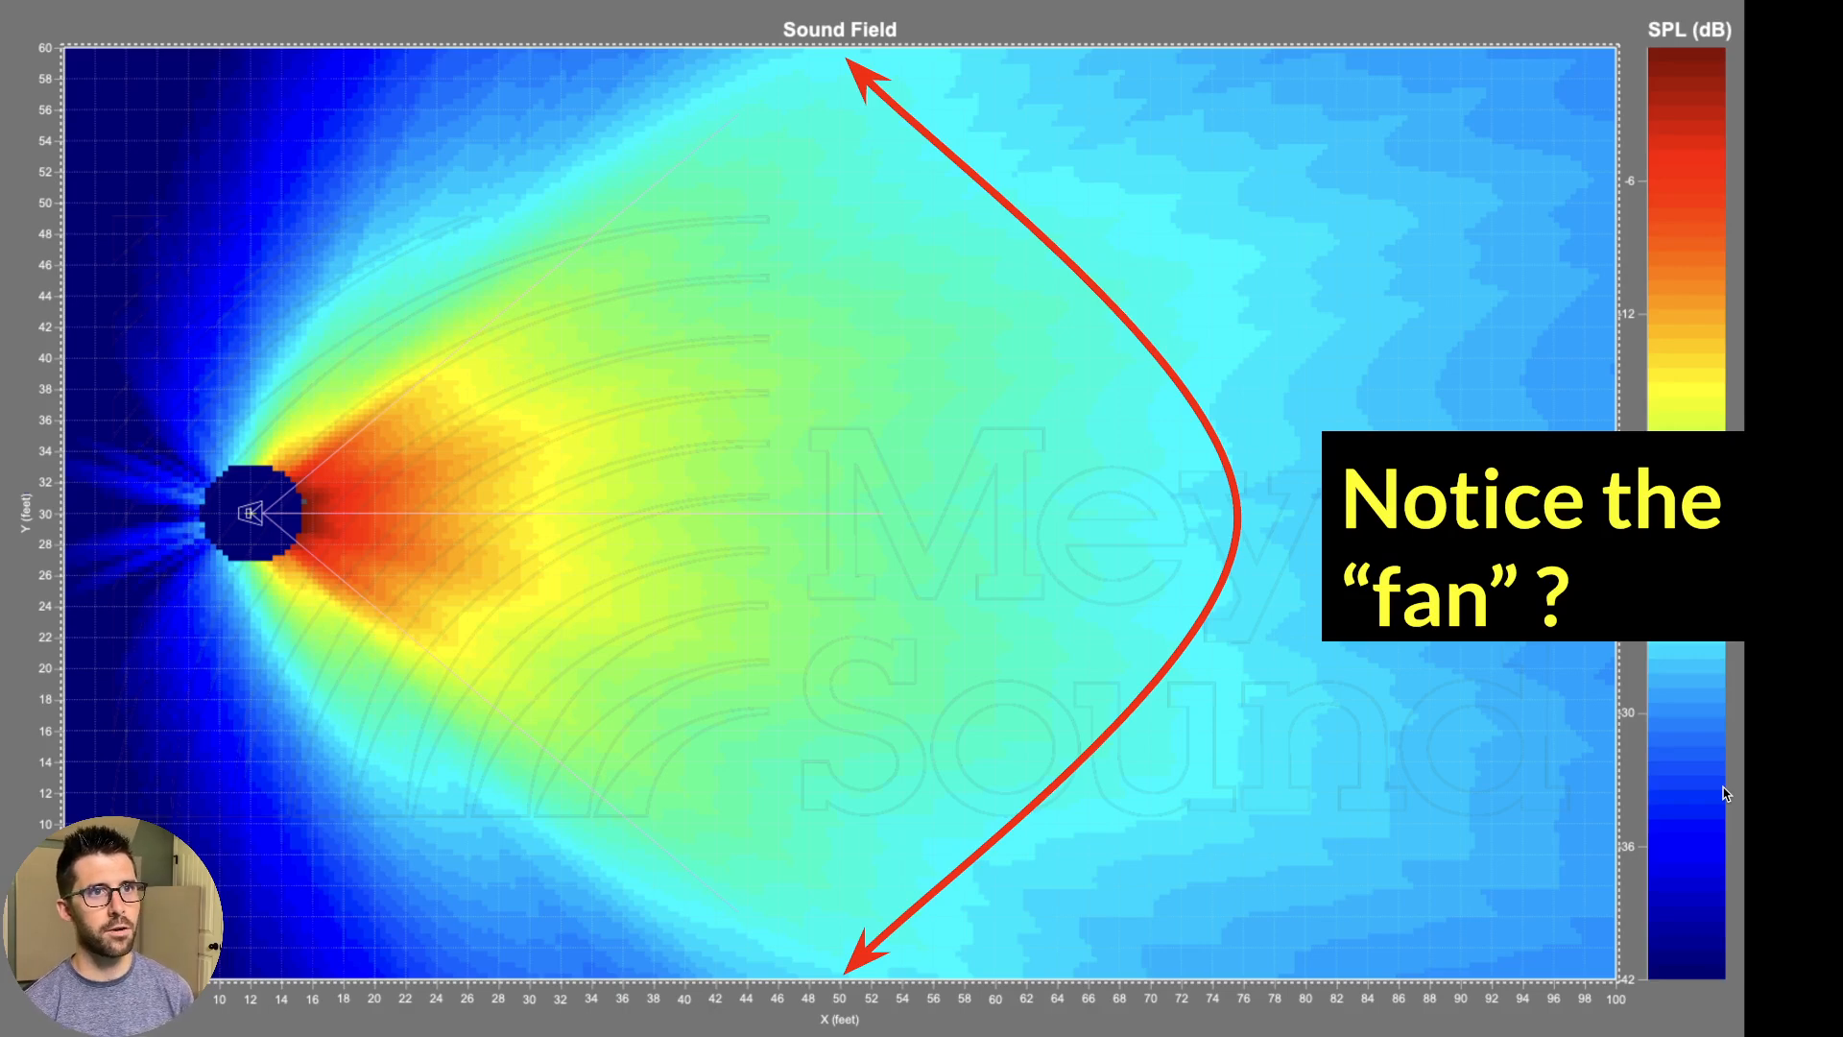
pyautogui.moveTo(980, 93)
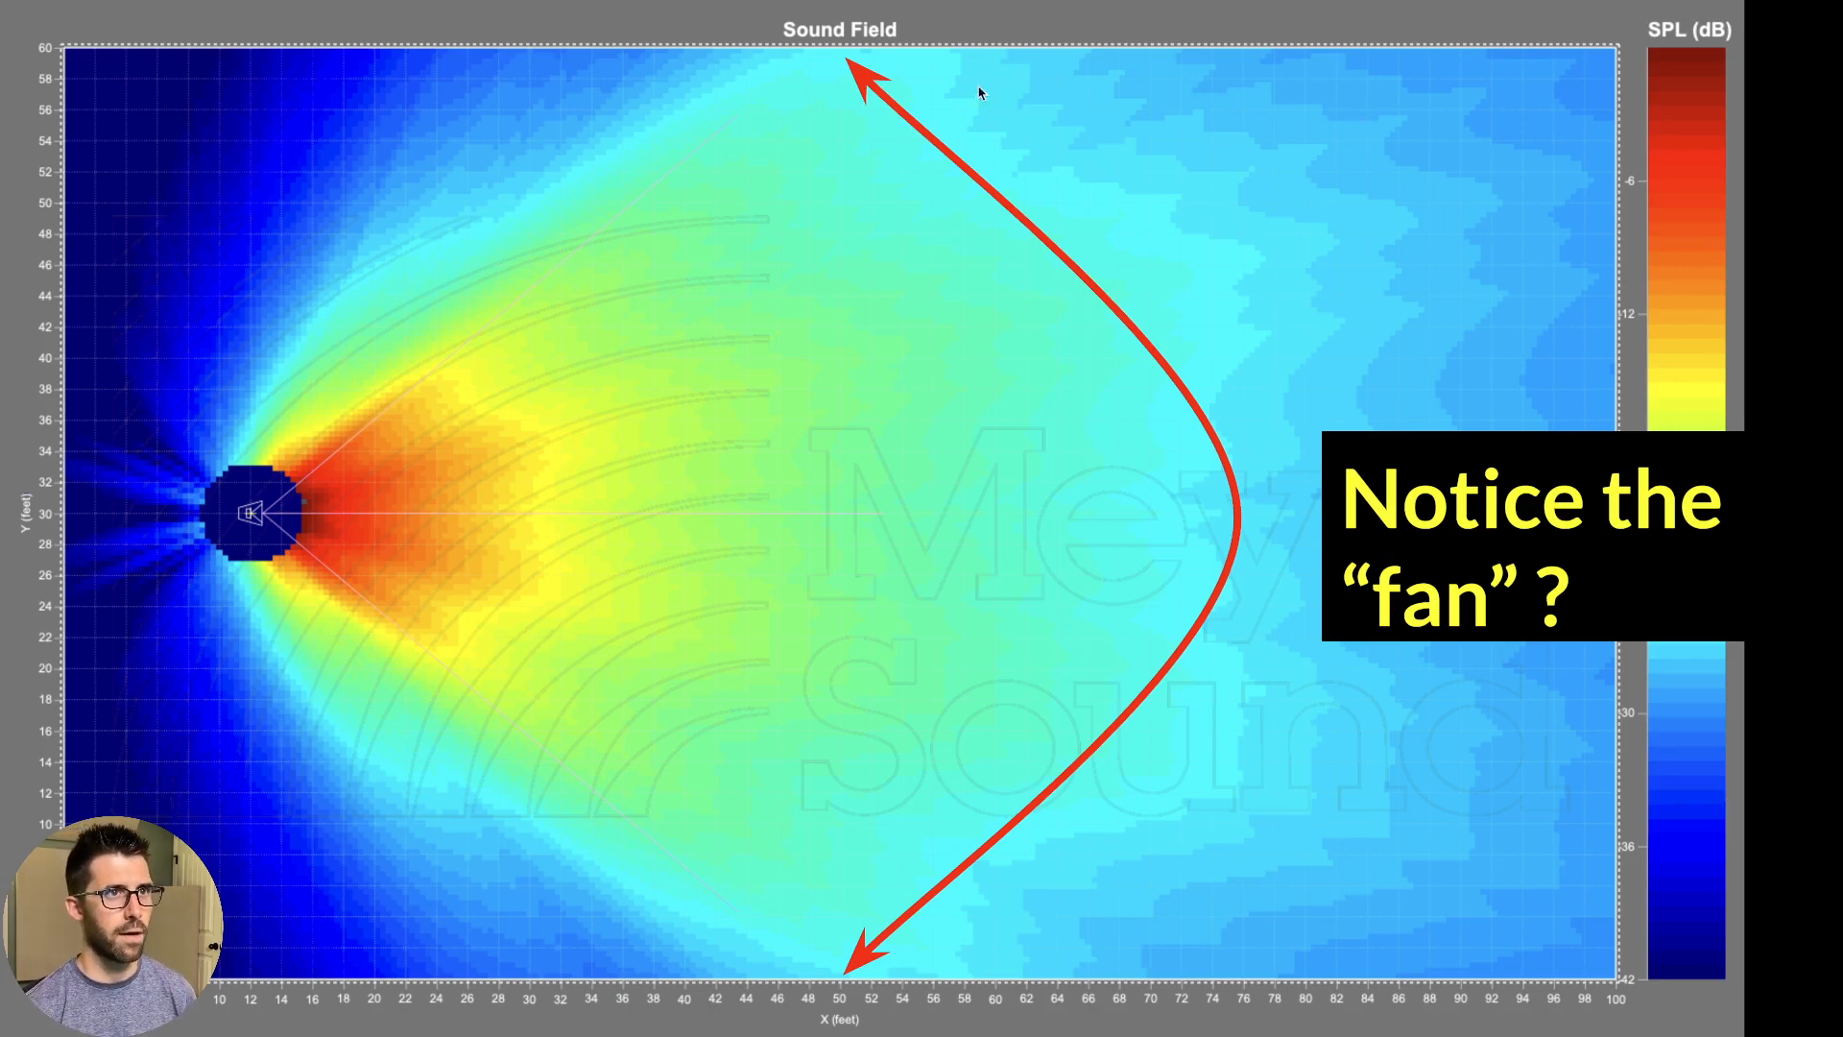
pyautogui.moveTo(991, 924)
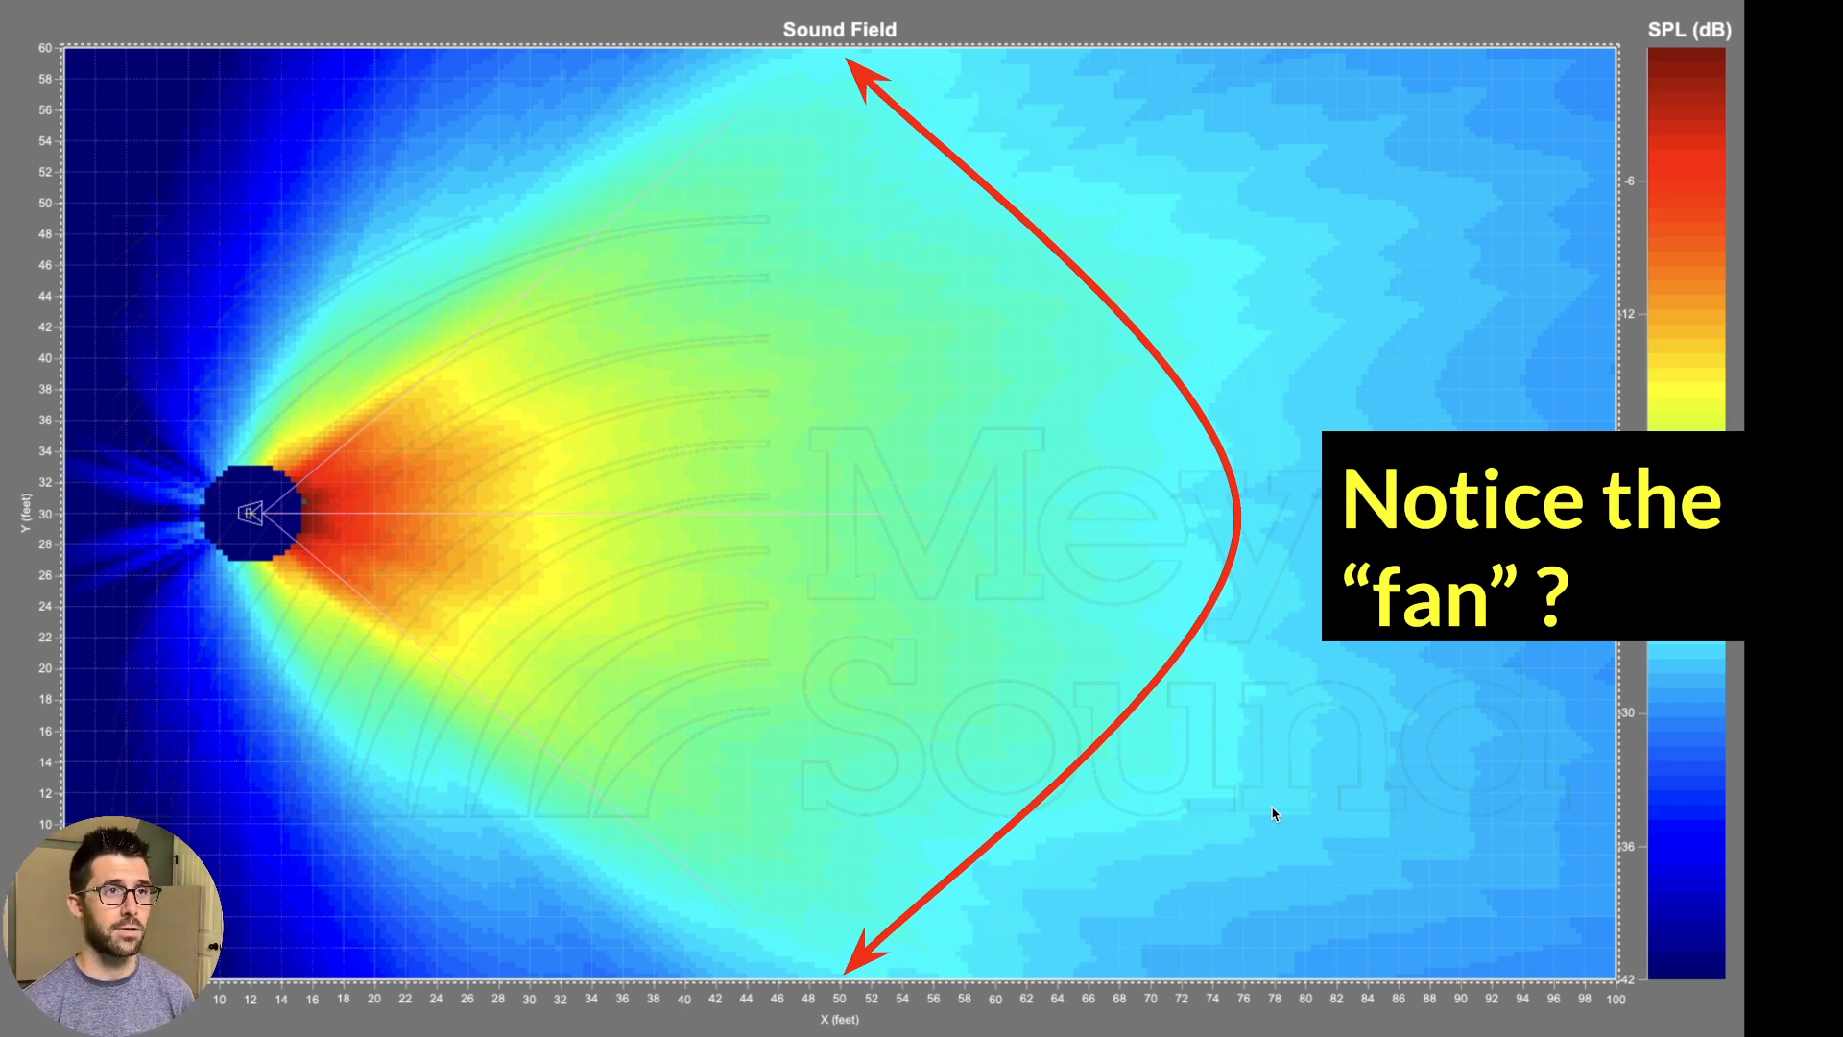
pyautogui.moveTo(864, 94)
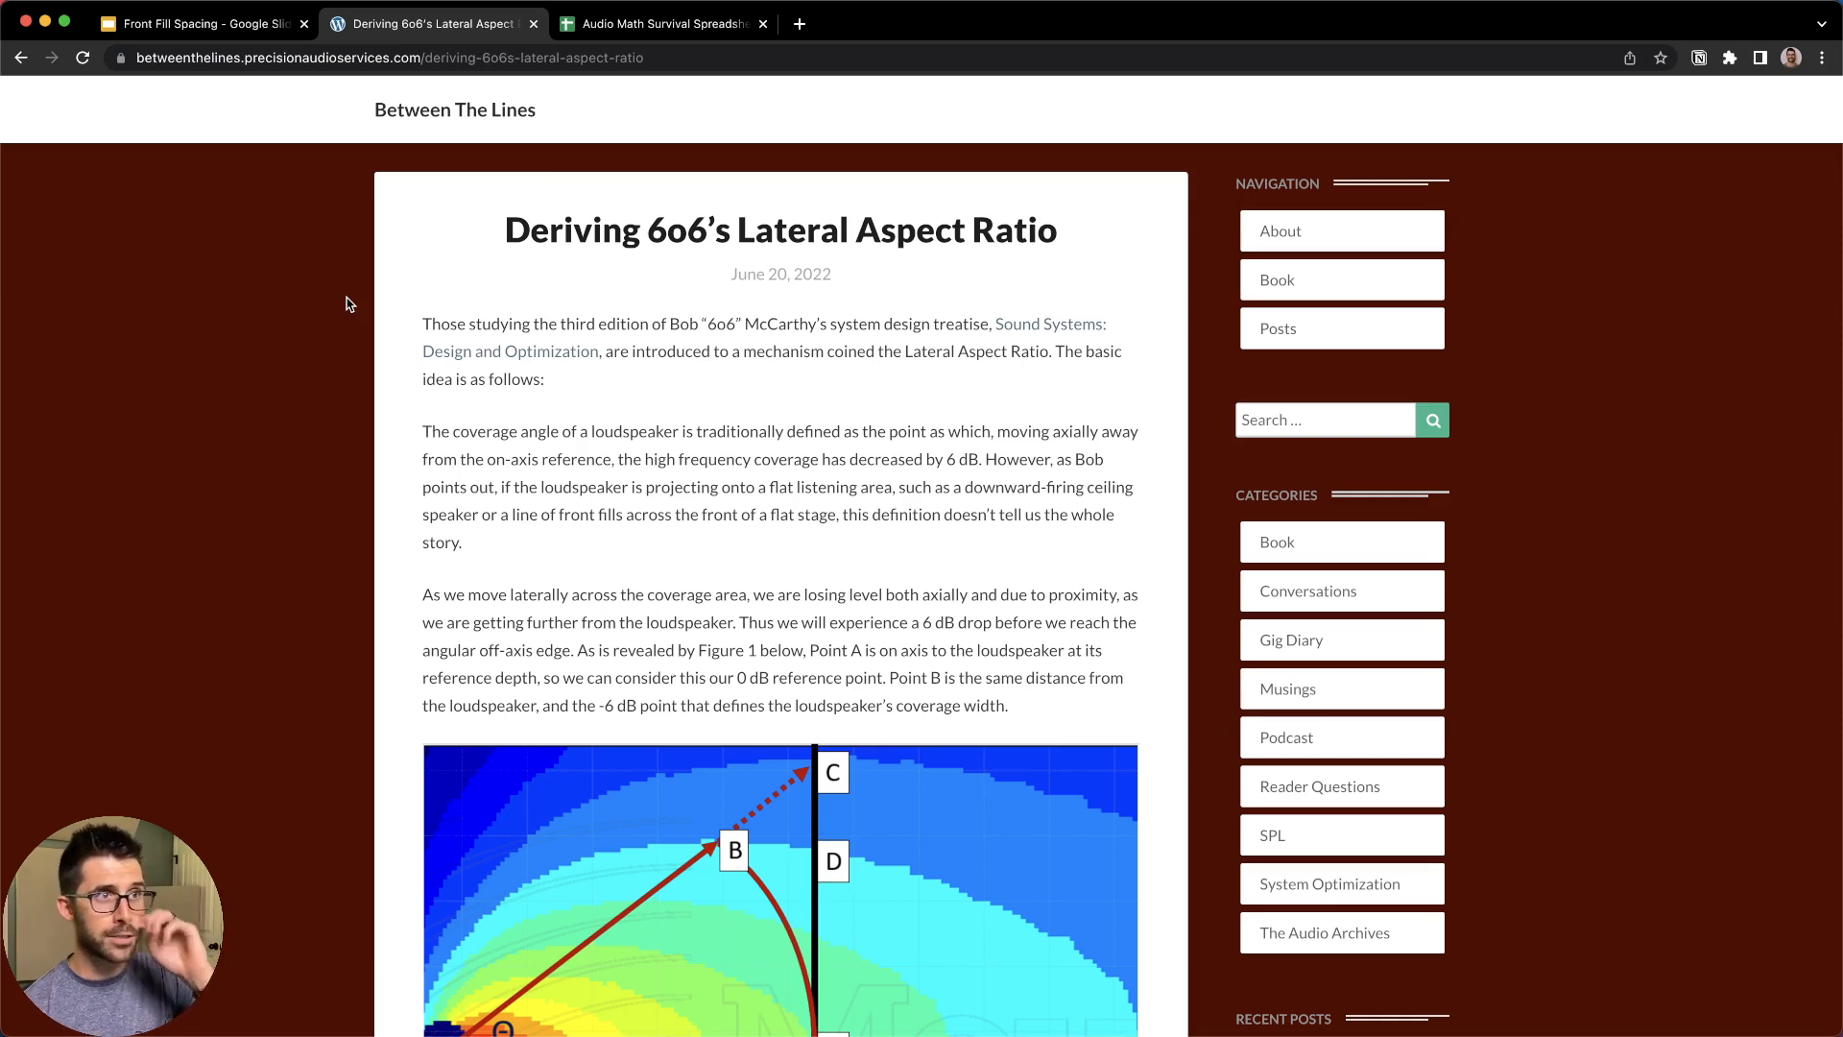
pyautogui.moveTo(425, 273)
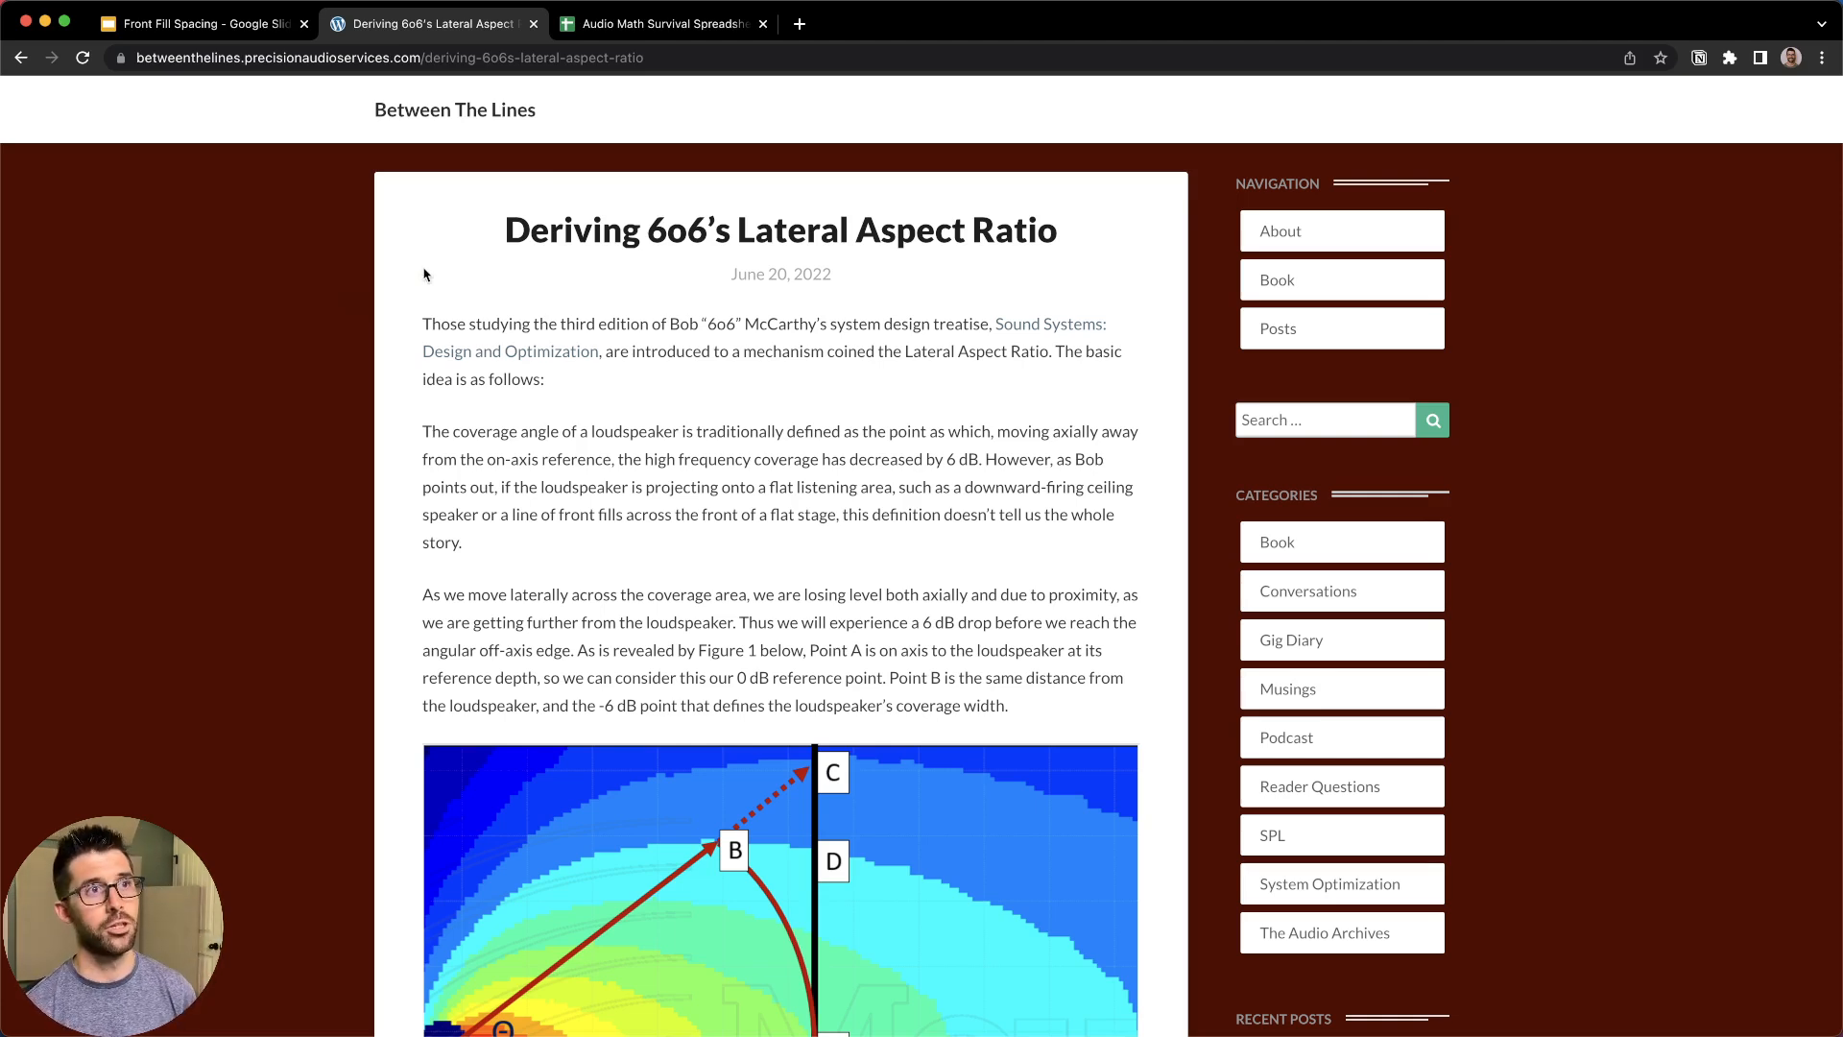
pyautogui.moveTo(673, 404)
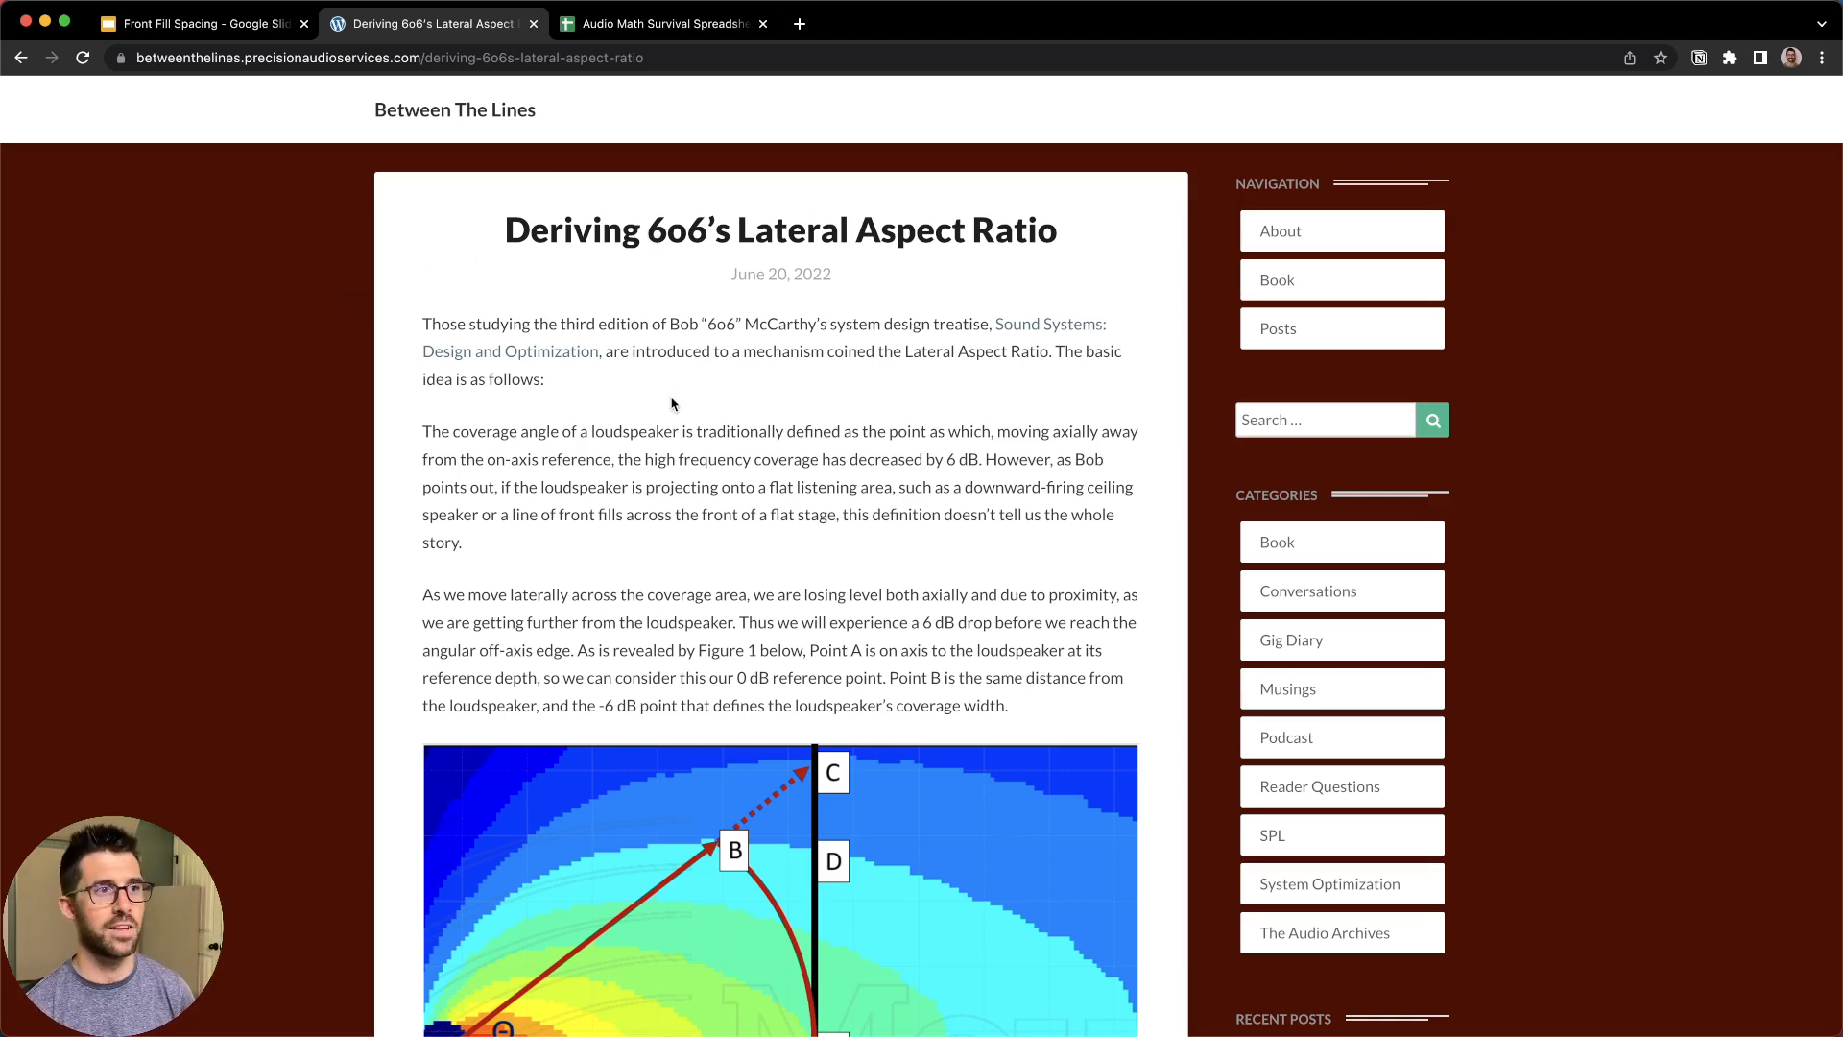
# Step: Scroll the Lateral Aspect Ratio article down to Figure 1's A, B, C, D coverage plot
pyautogui.scroll(-3)
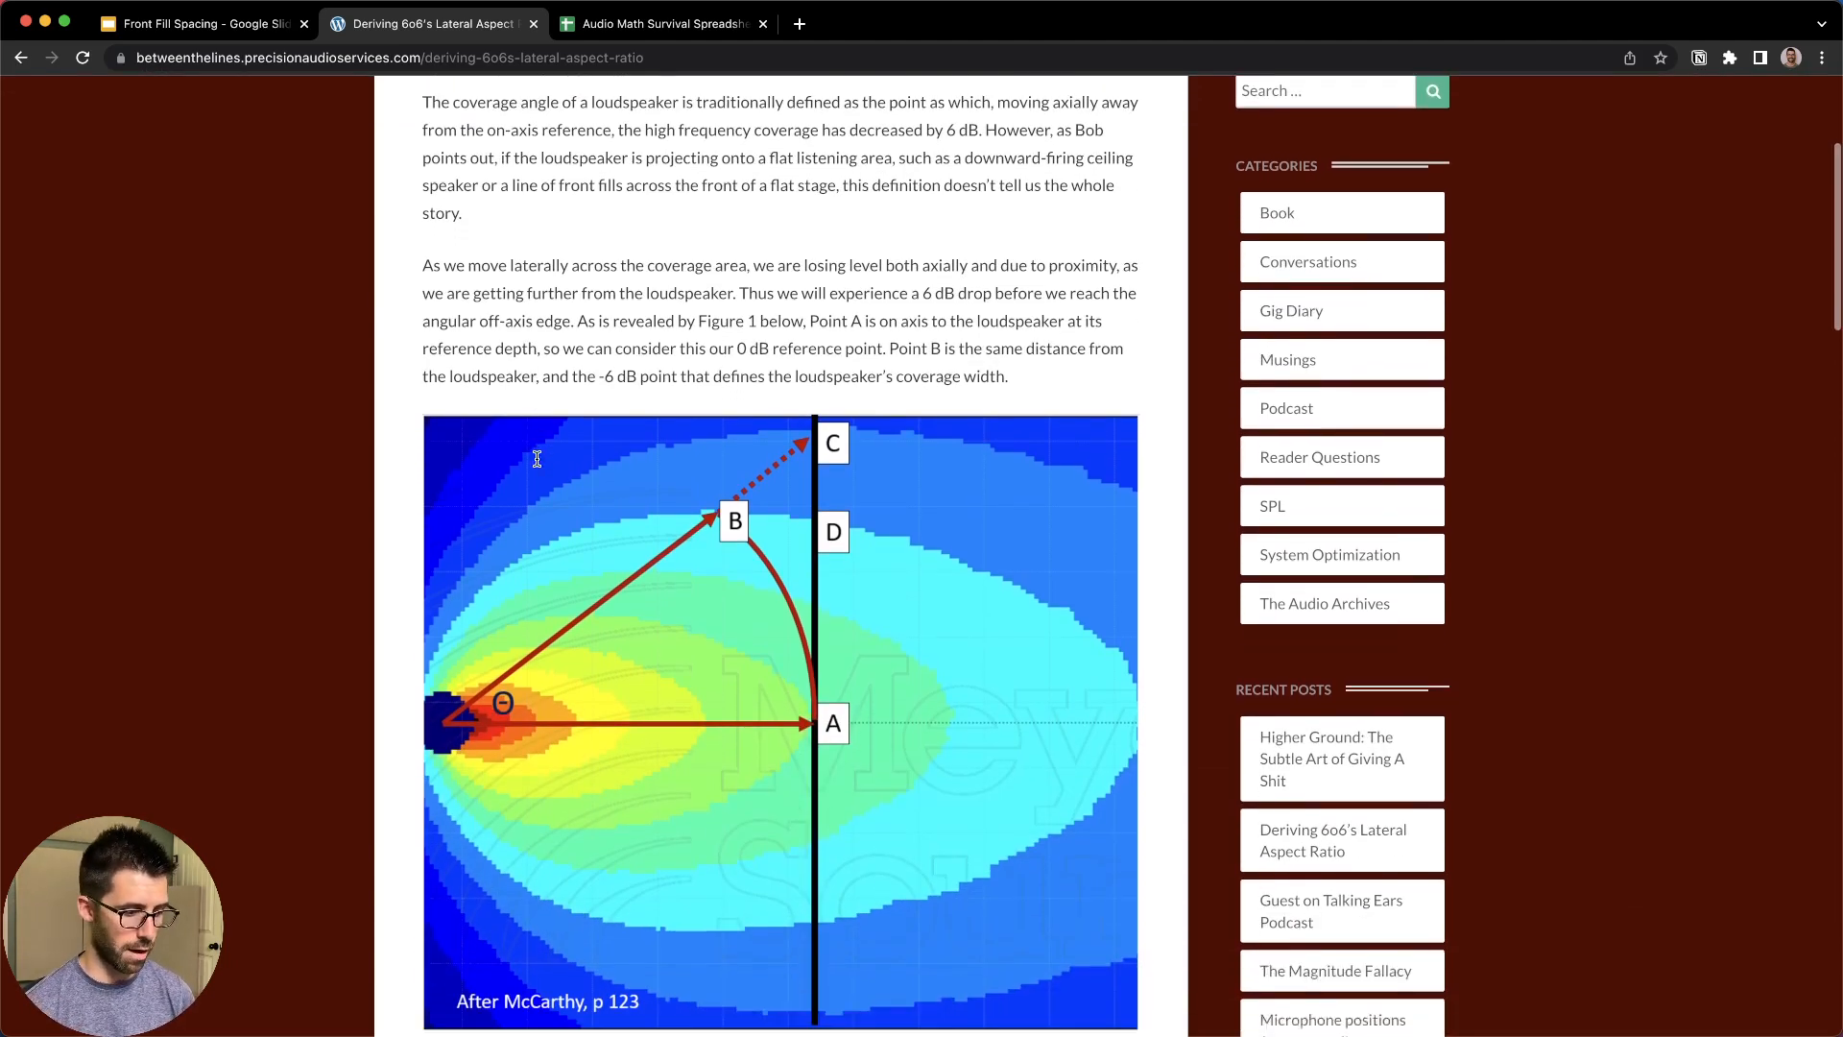
pyautogui.scroll(-3)
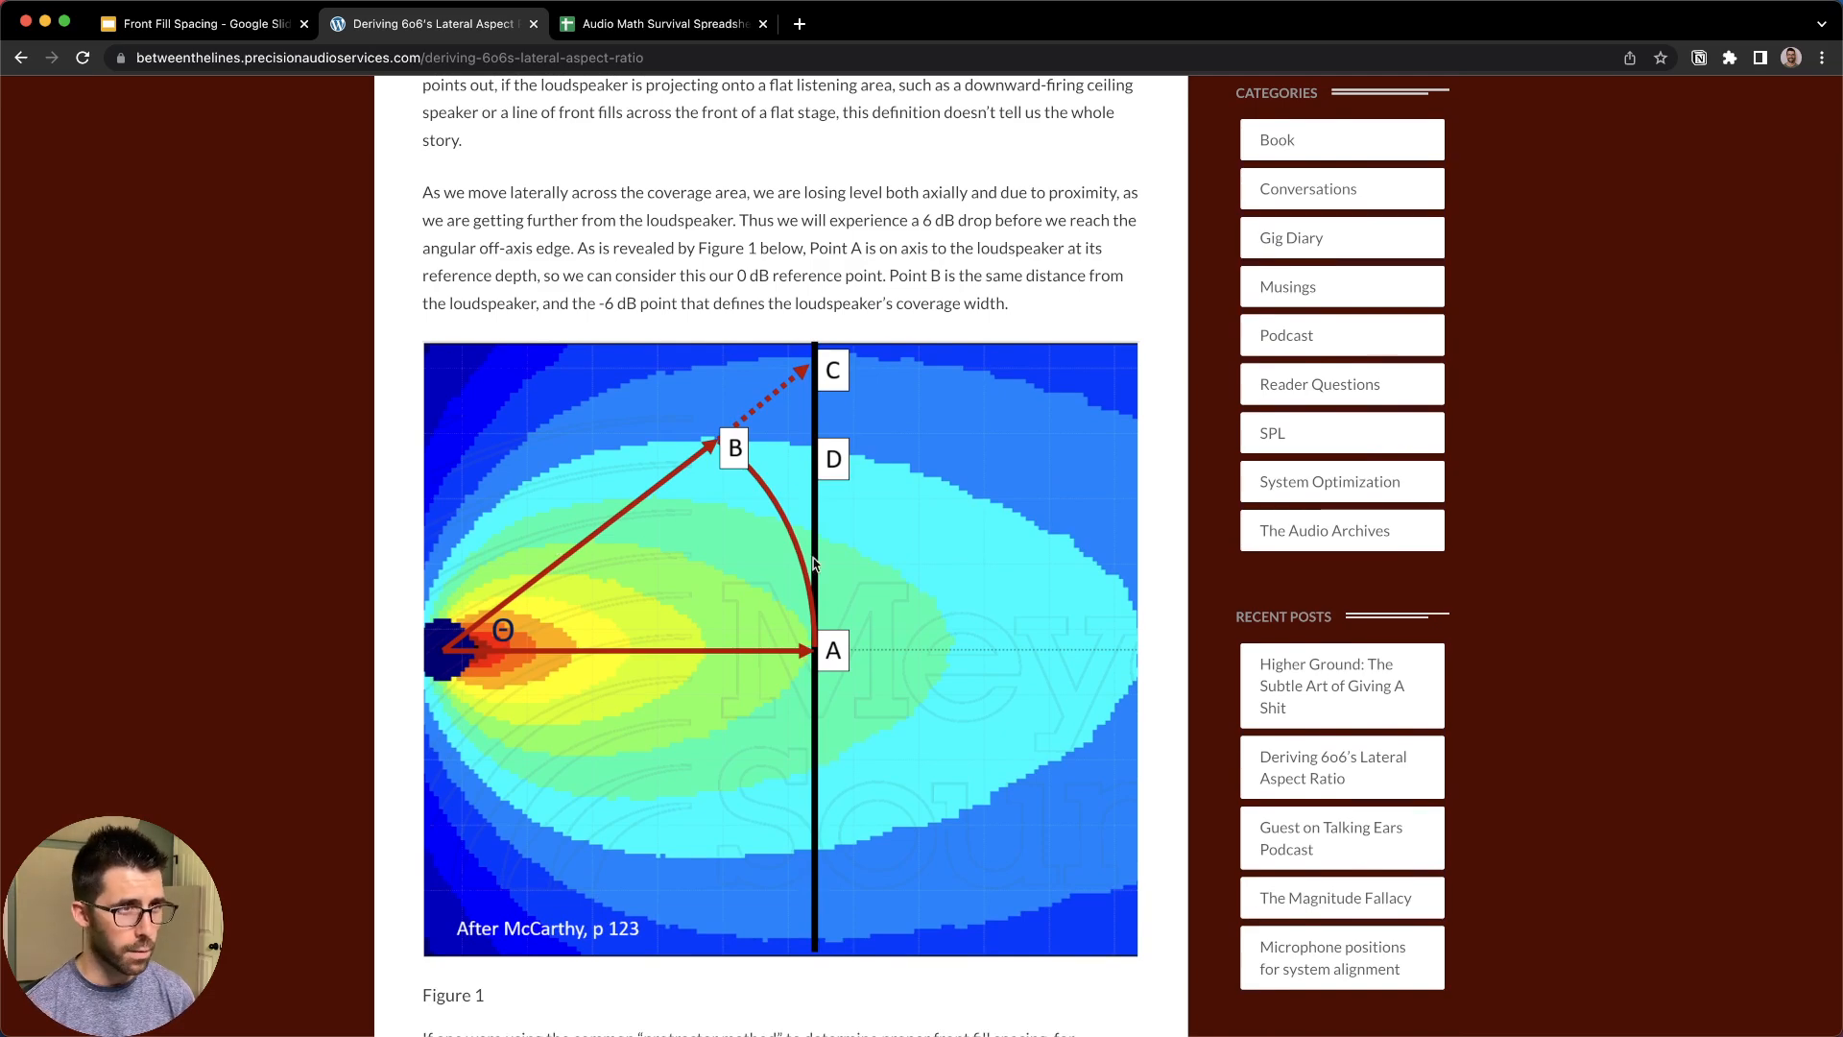
pyautogui.moveTo(842, 835)
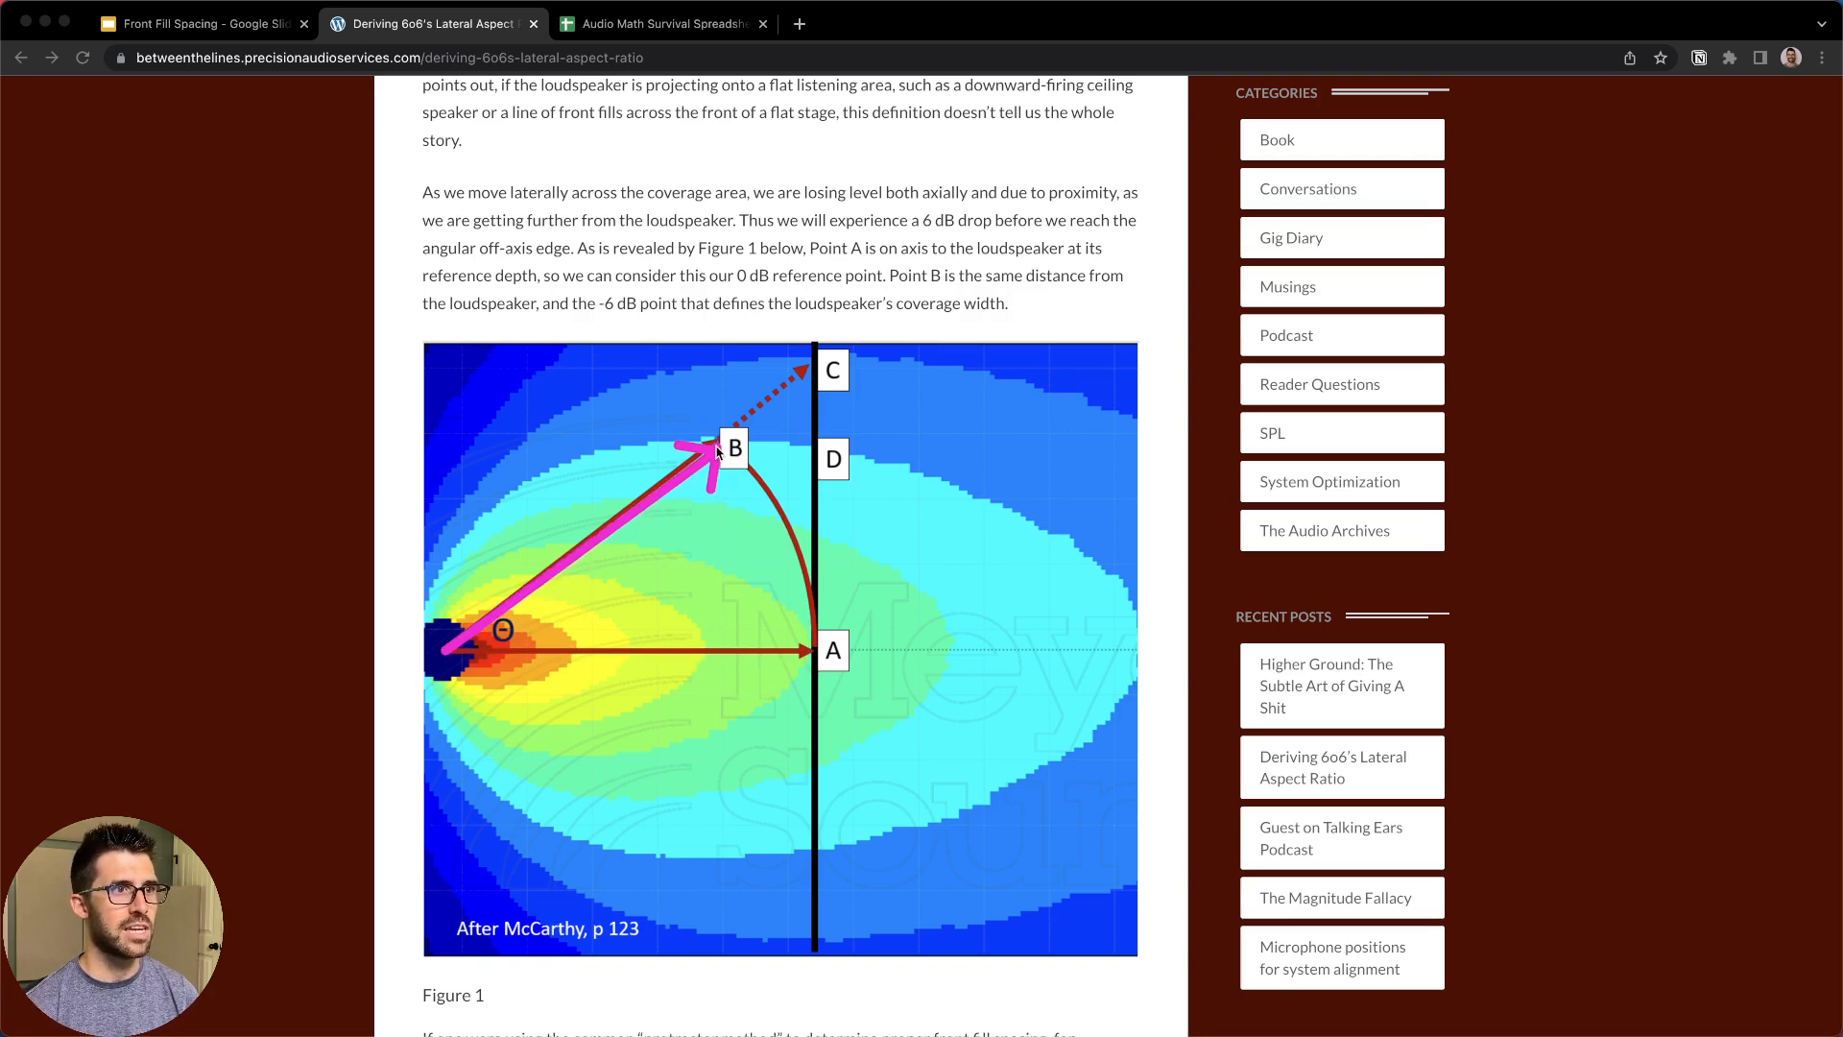
pyautogui.moveTo(864, 700)
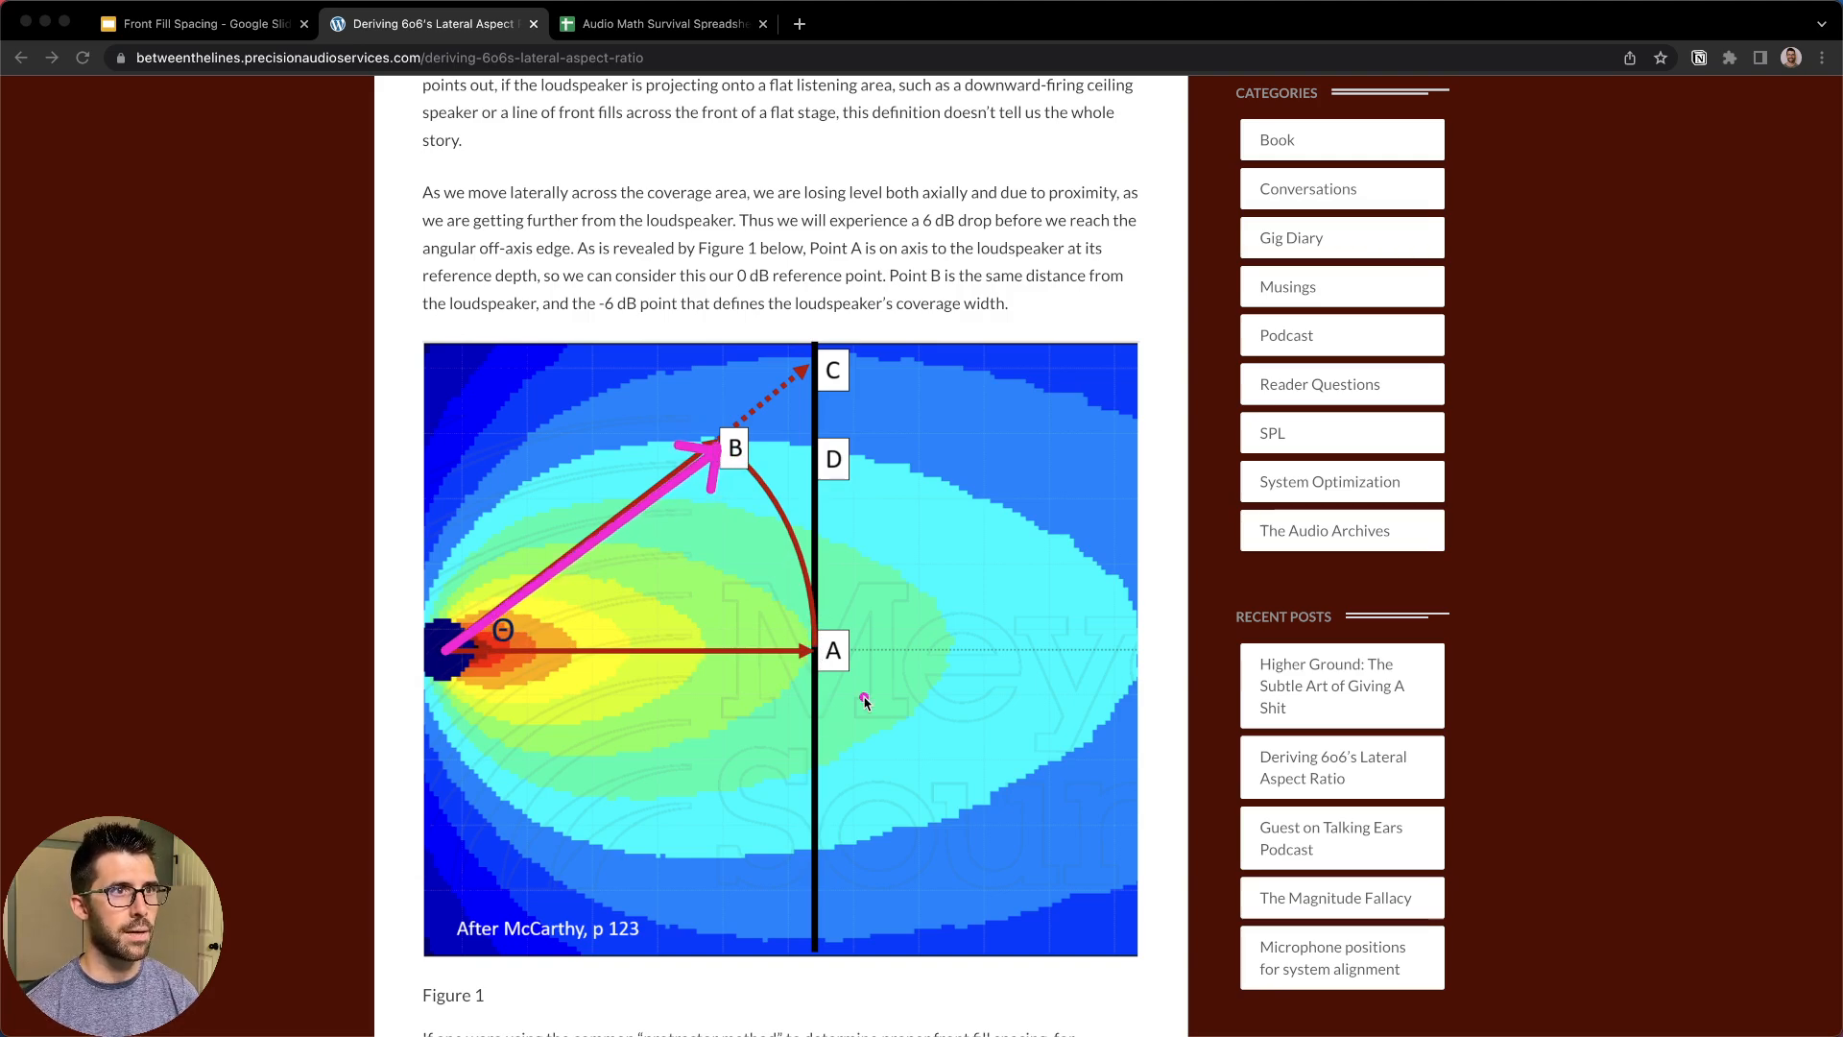
pyautogui.moveTo(811, 654)
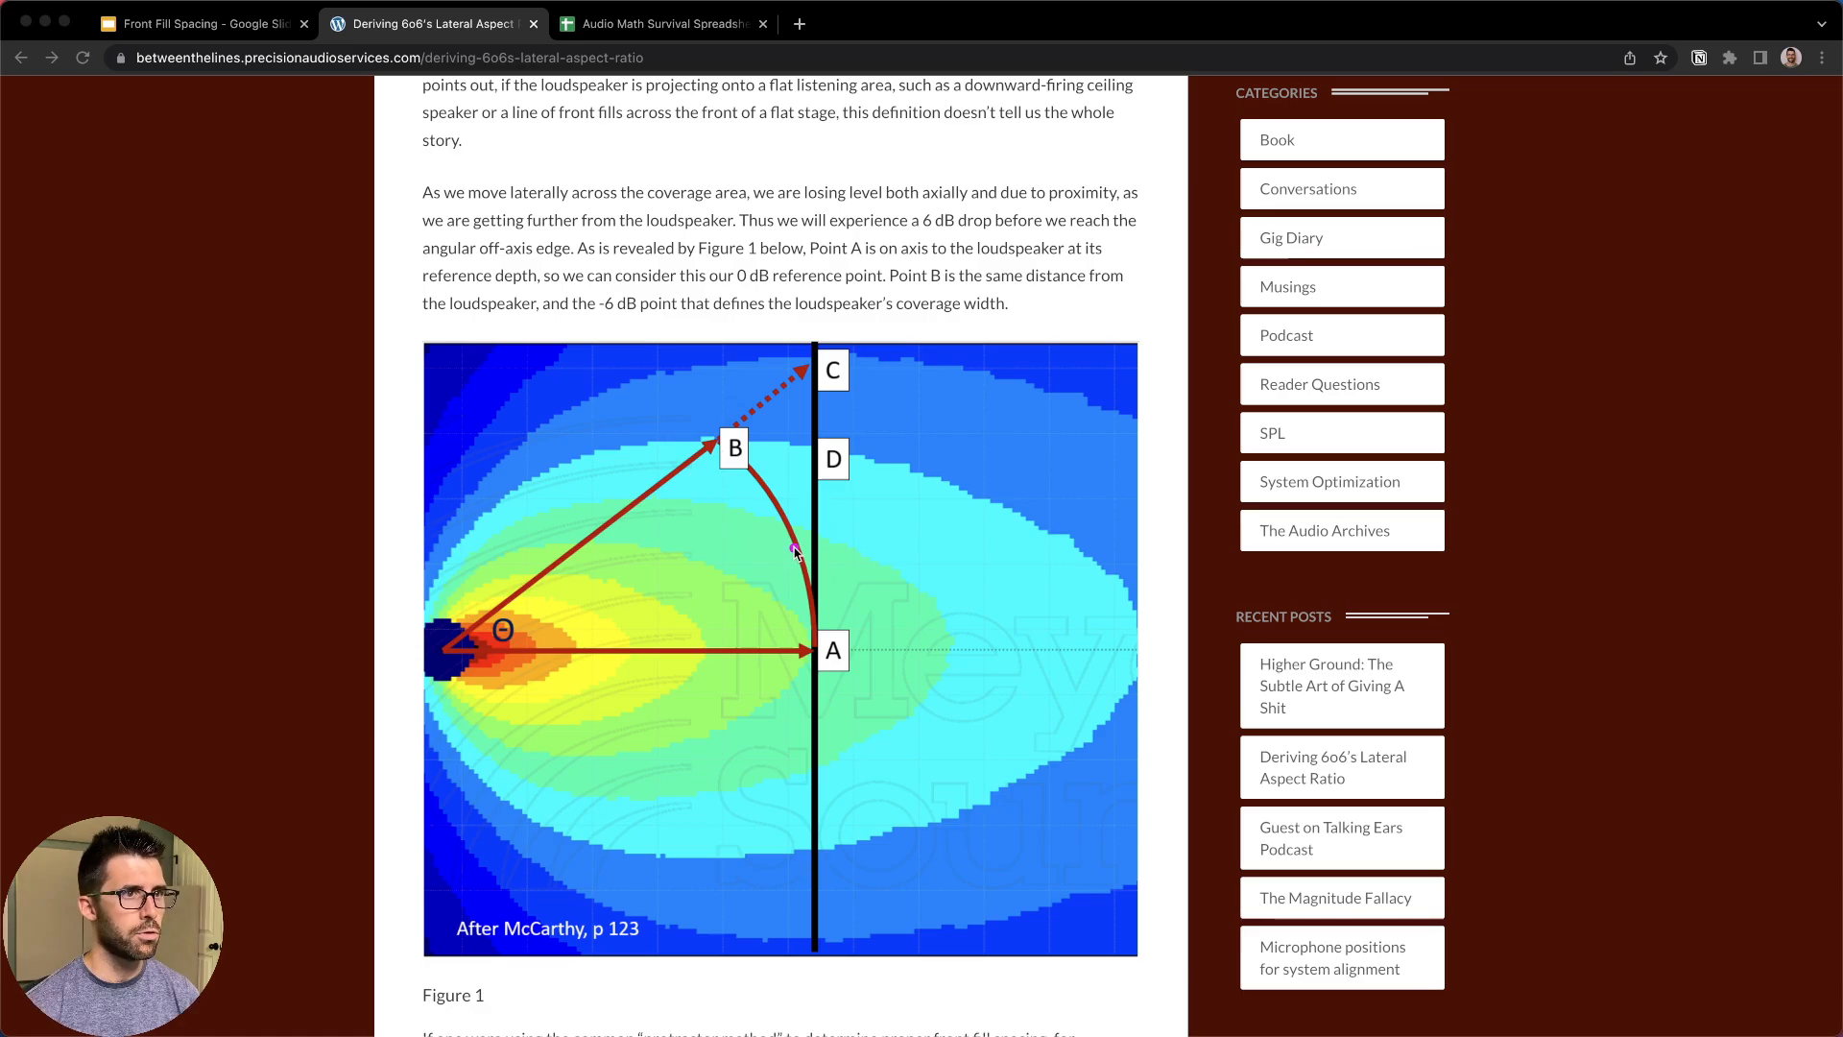
# Step: Scroll through the article past Figures 1 and 2, then leave it for the 16.38-foot front-fill plan
pyautogui.scroll(-3)
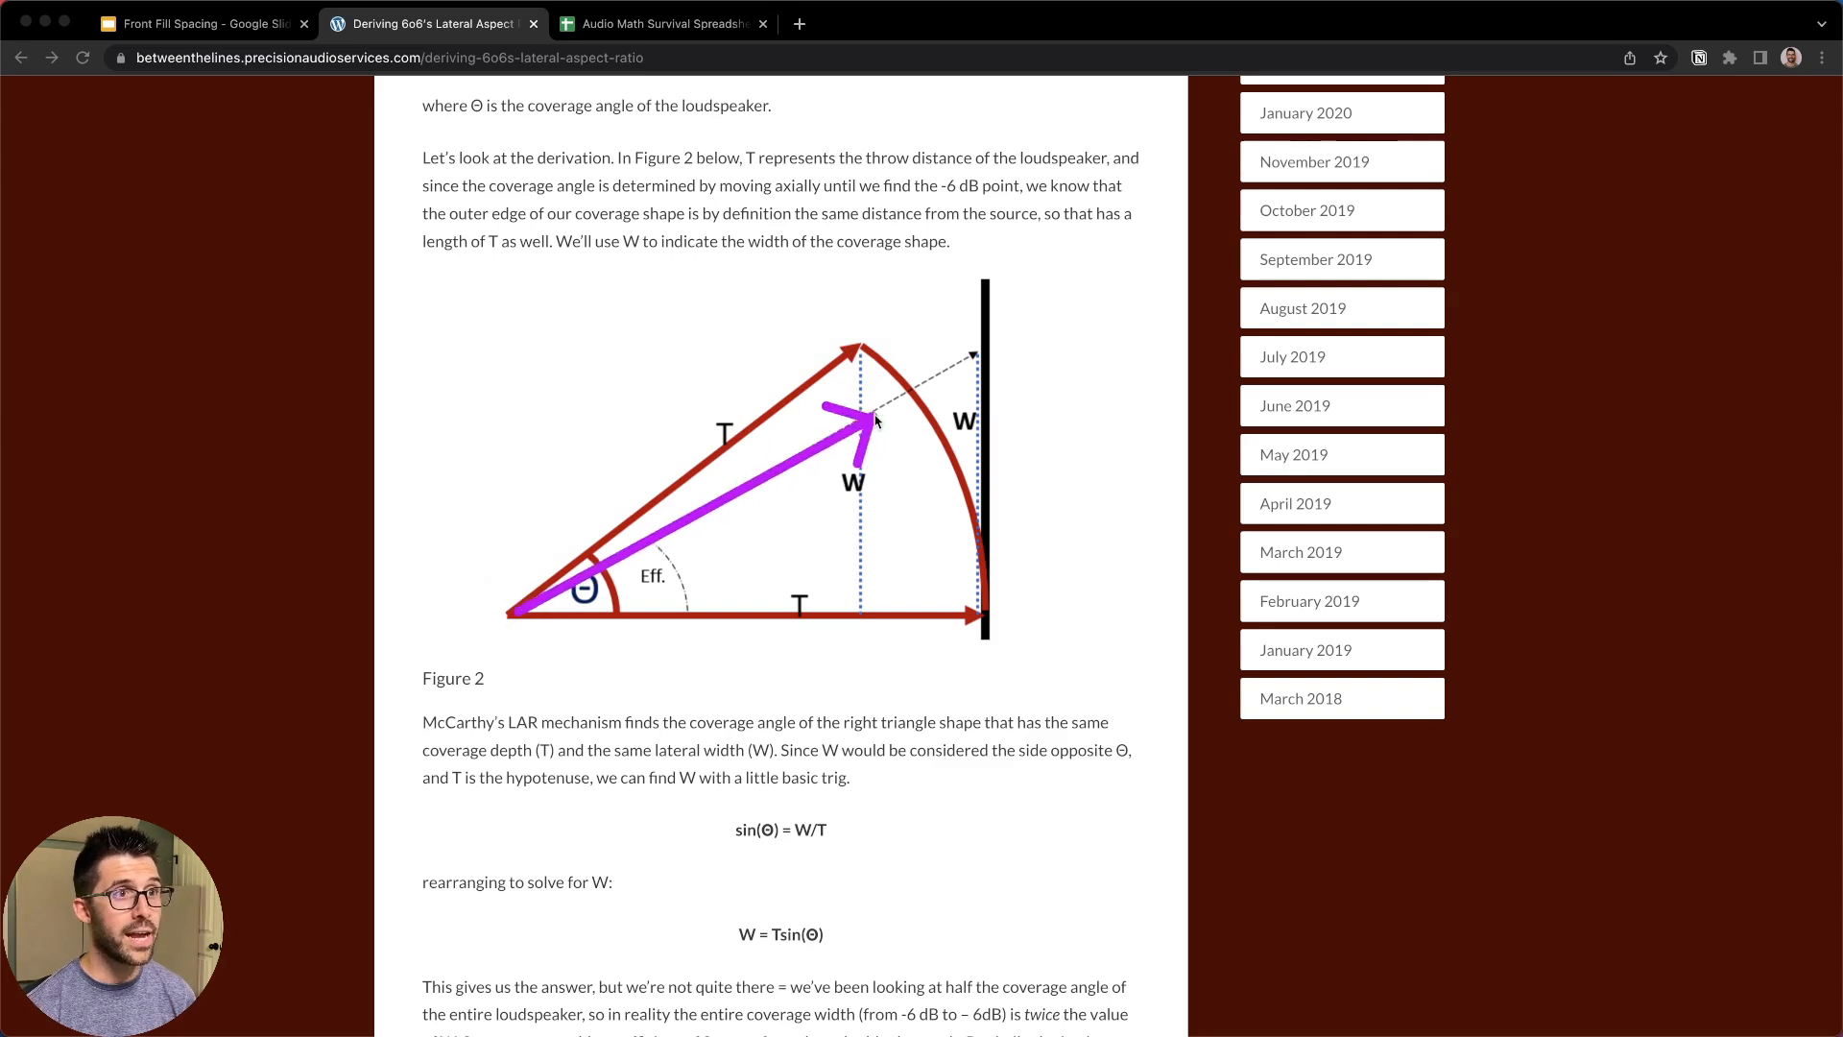
pyautogui.moveTo(876, 418); pyautogui.dragTo(982, 347)
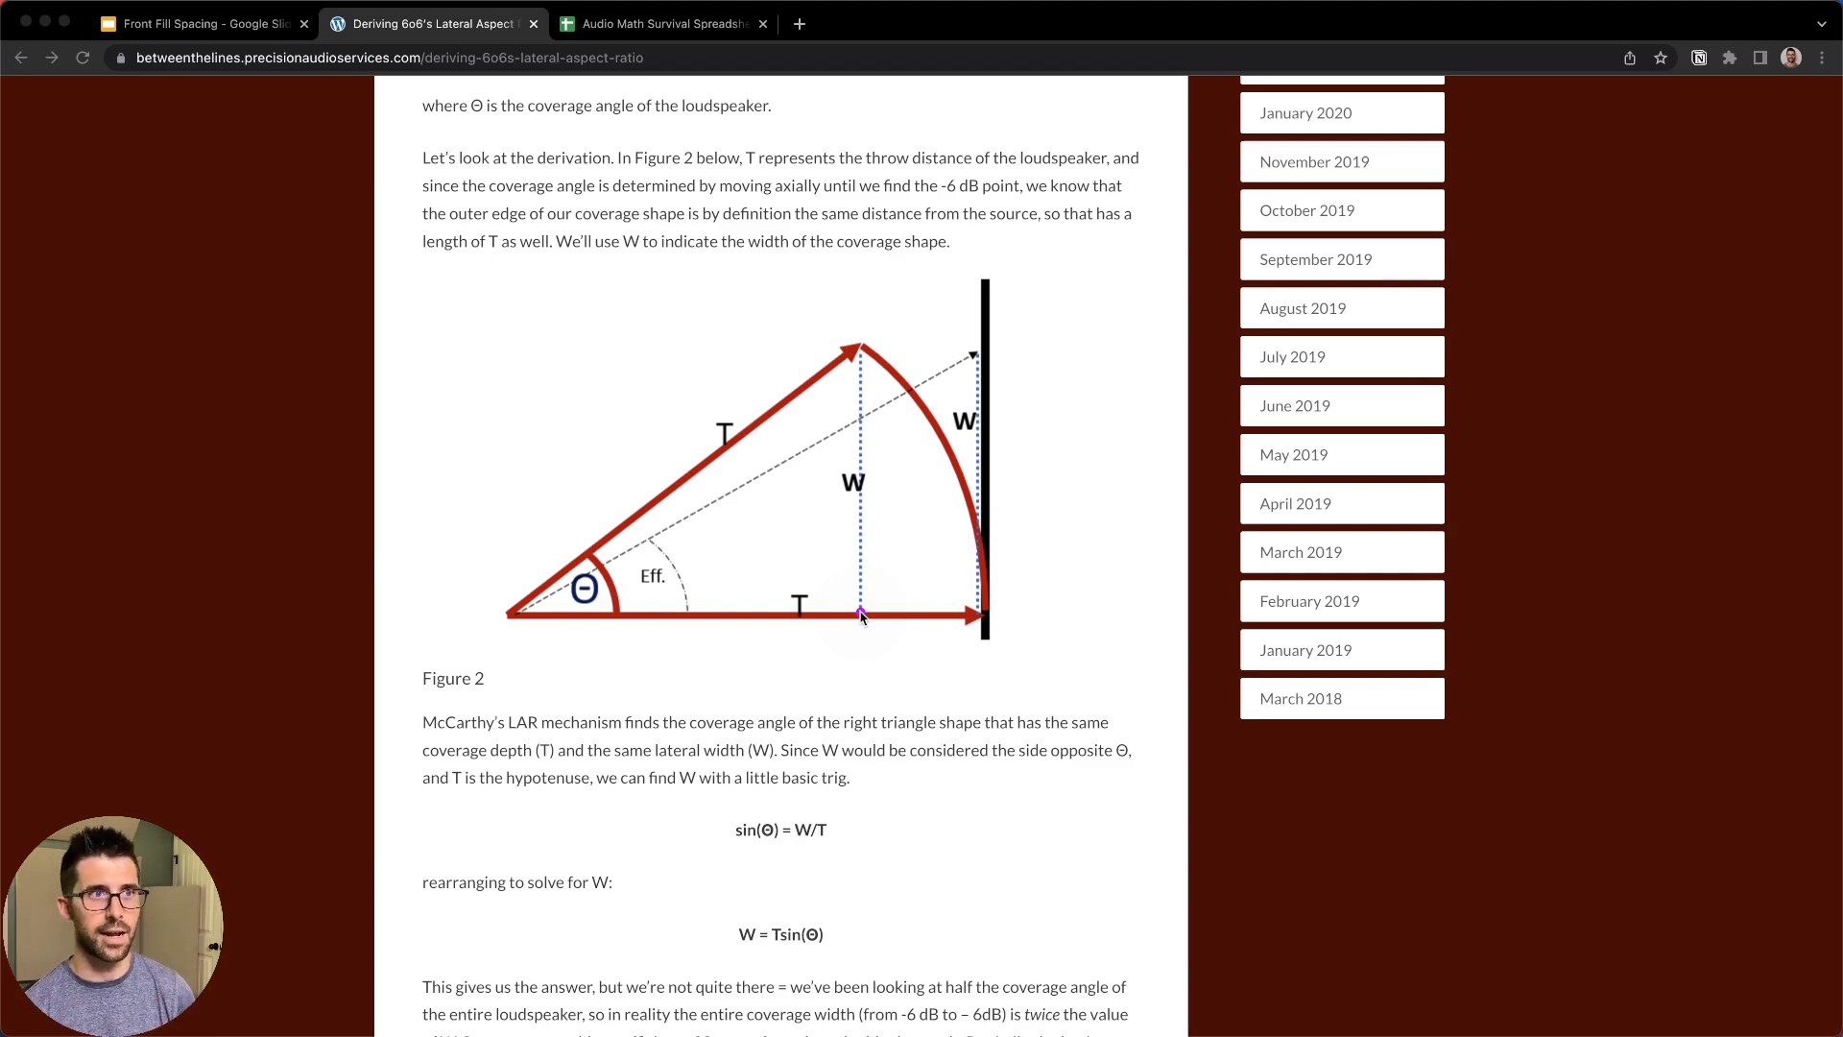
pyautogui.moveTo(860, 553)
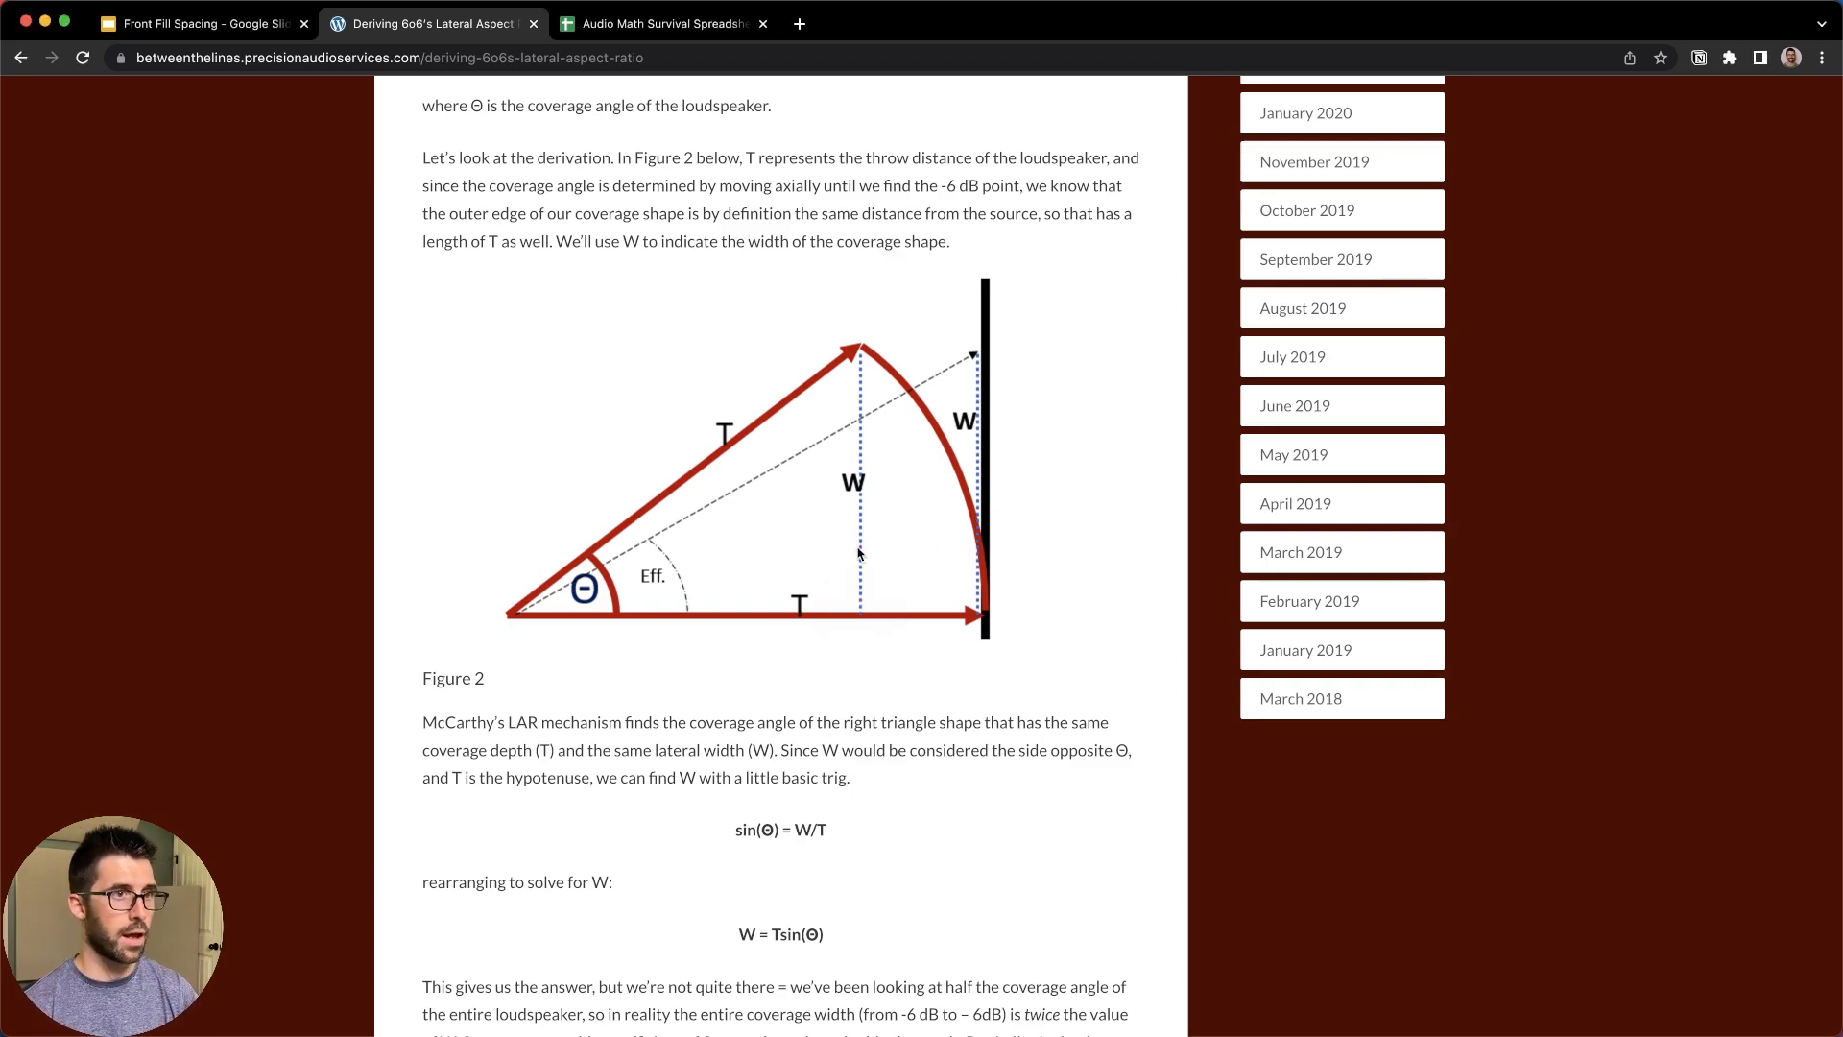
pyautogui.moveTo(952, 459)
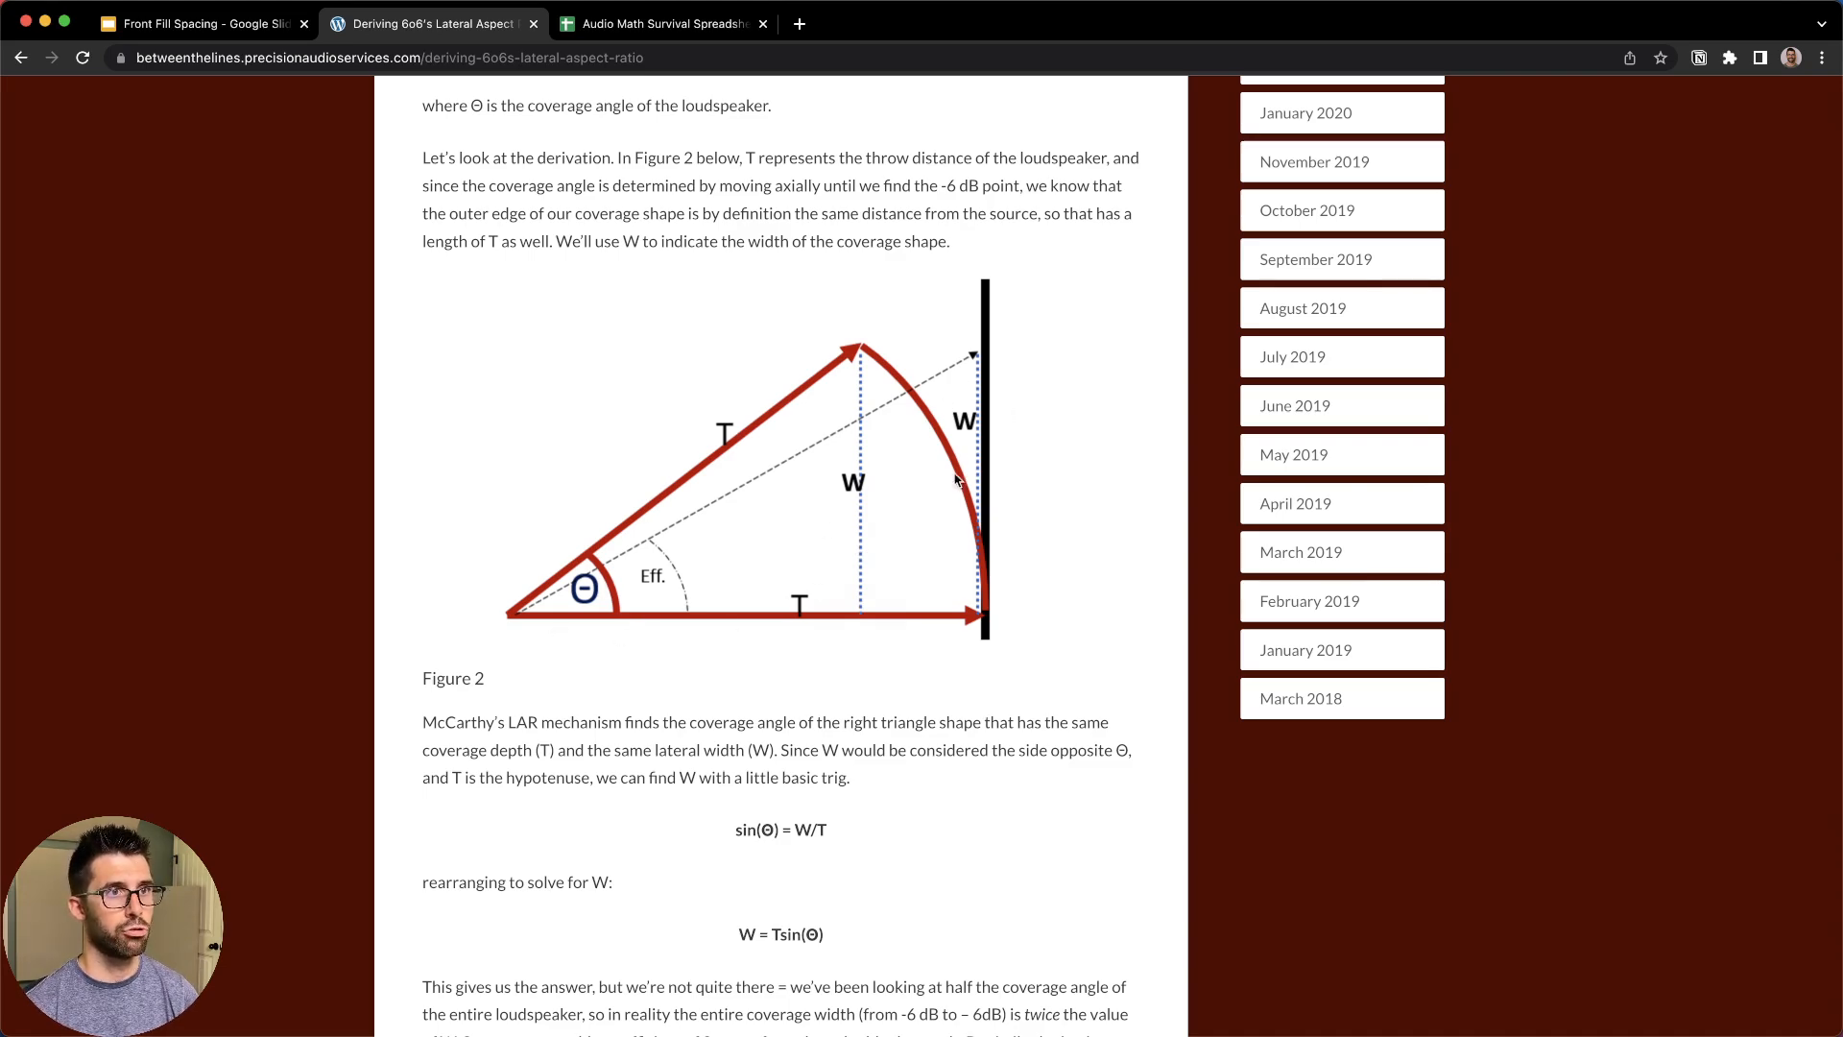
pyautogui.scroll(-3)
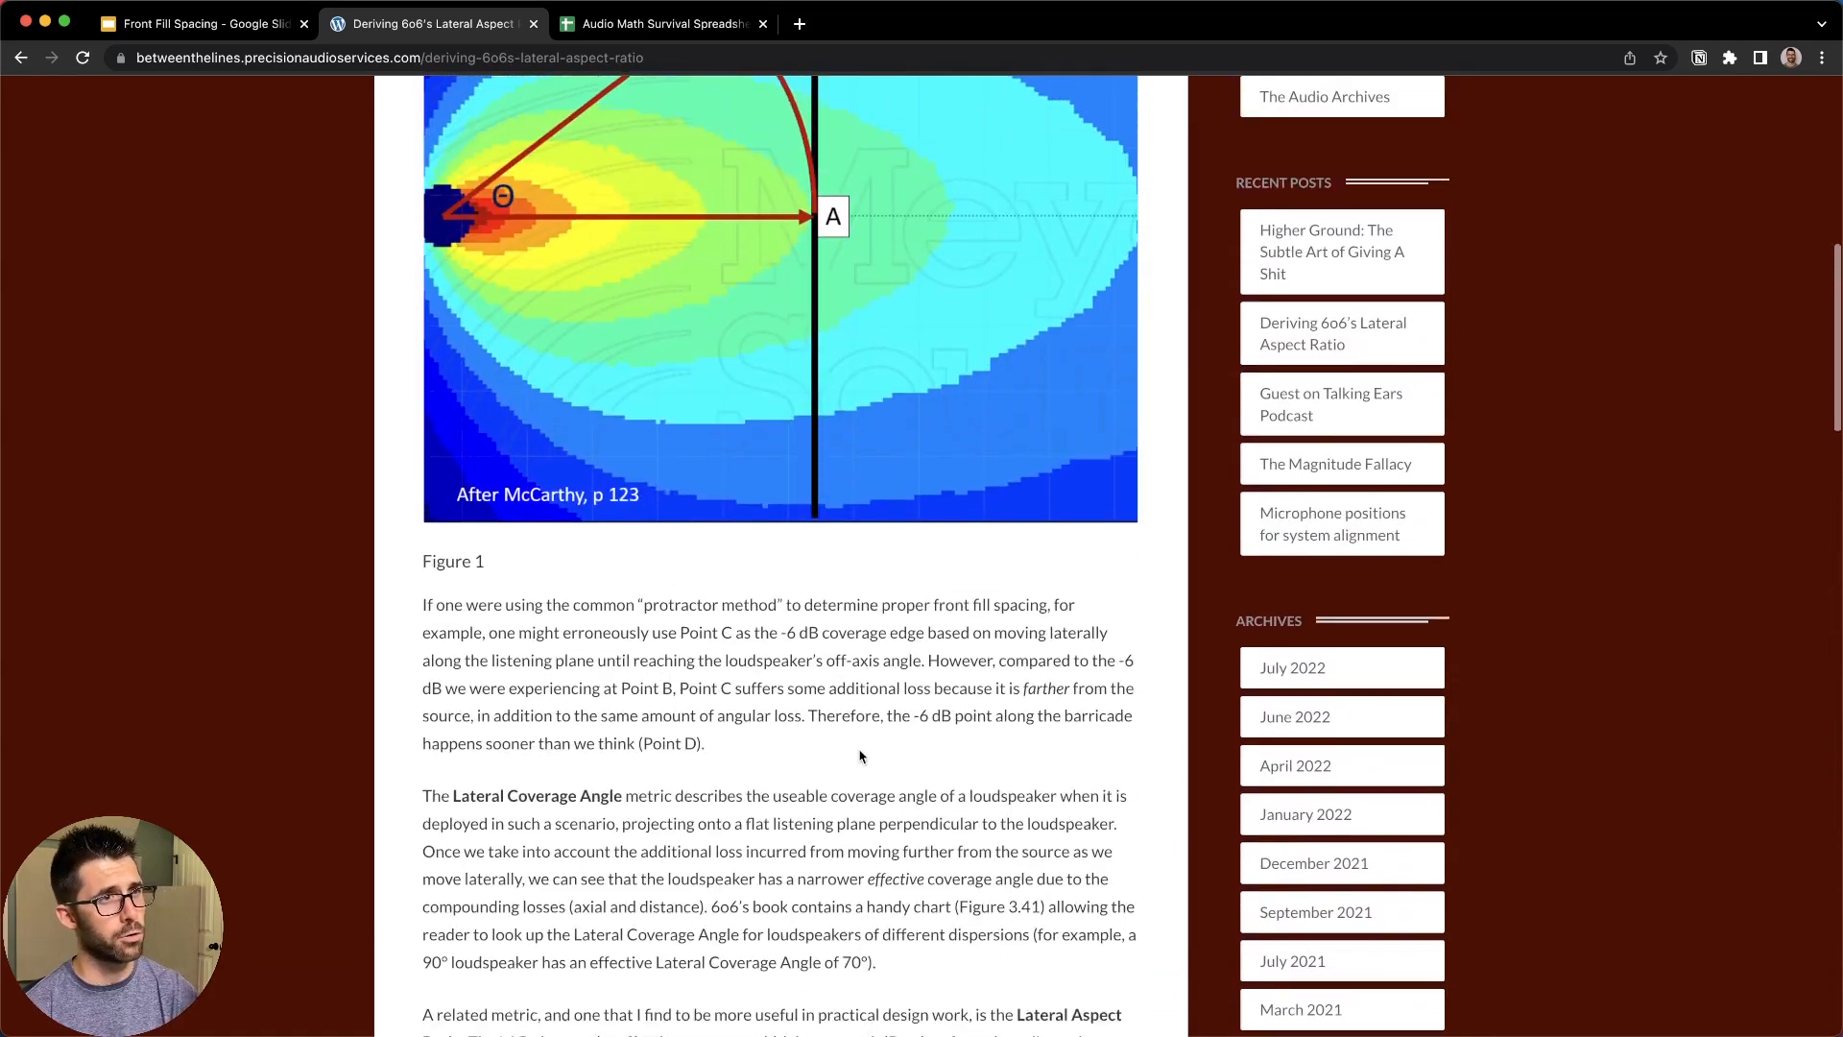
pyautogui.scroll(3)
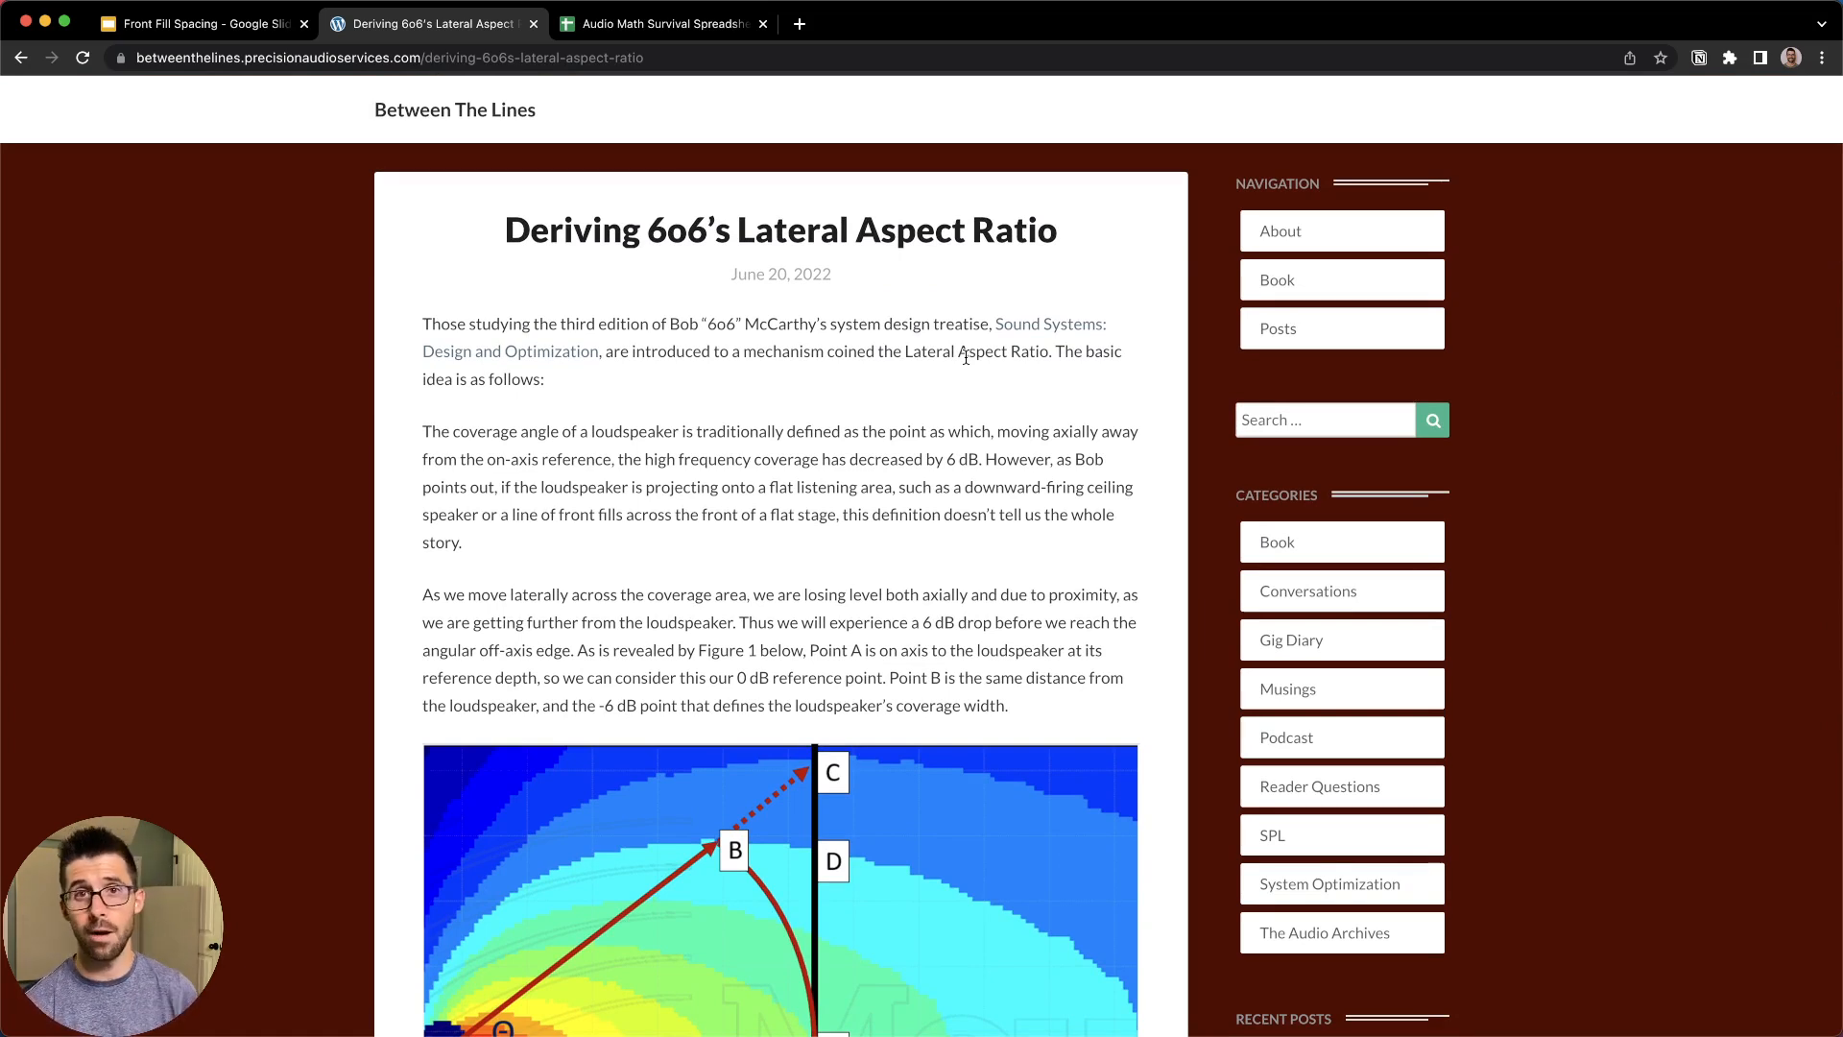
pyautogui.click(200, 23)
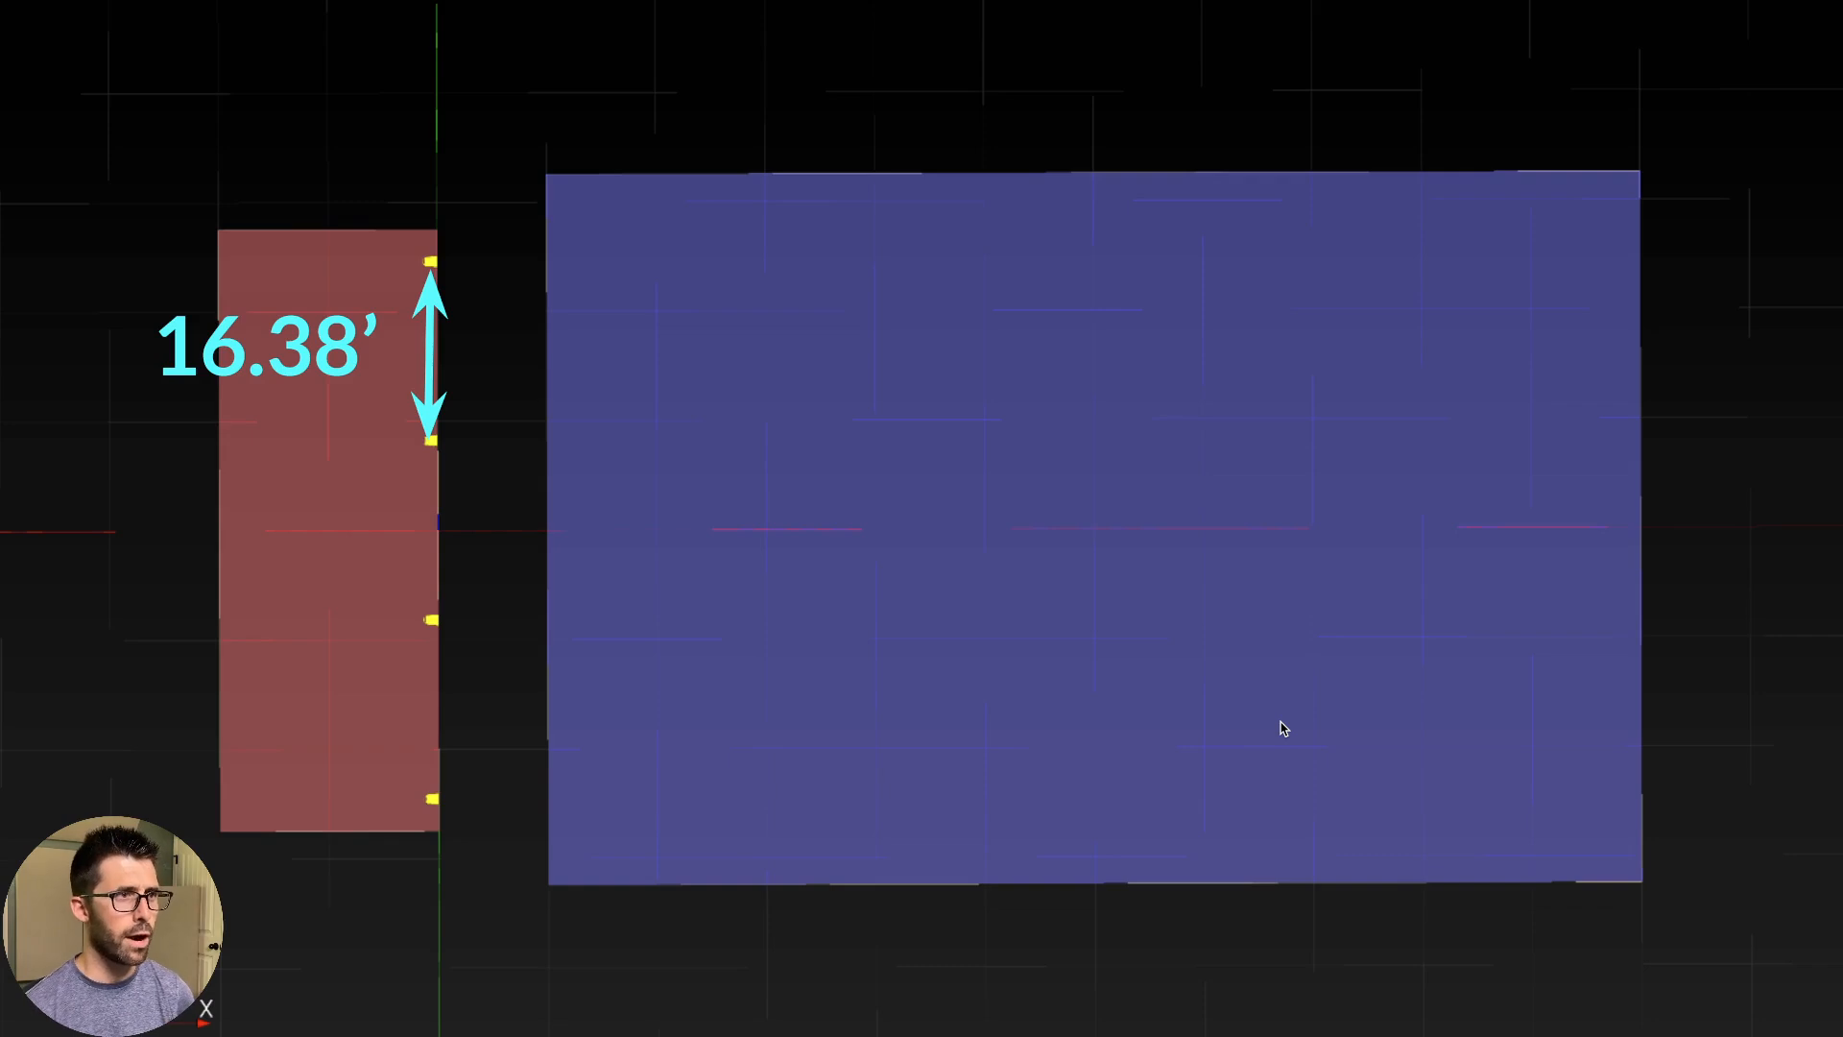
pyautogui.moveTo(464, 237)
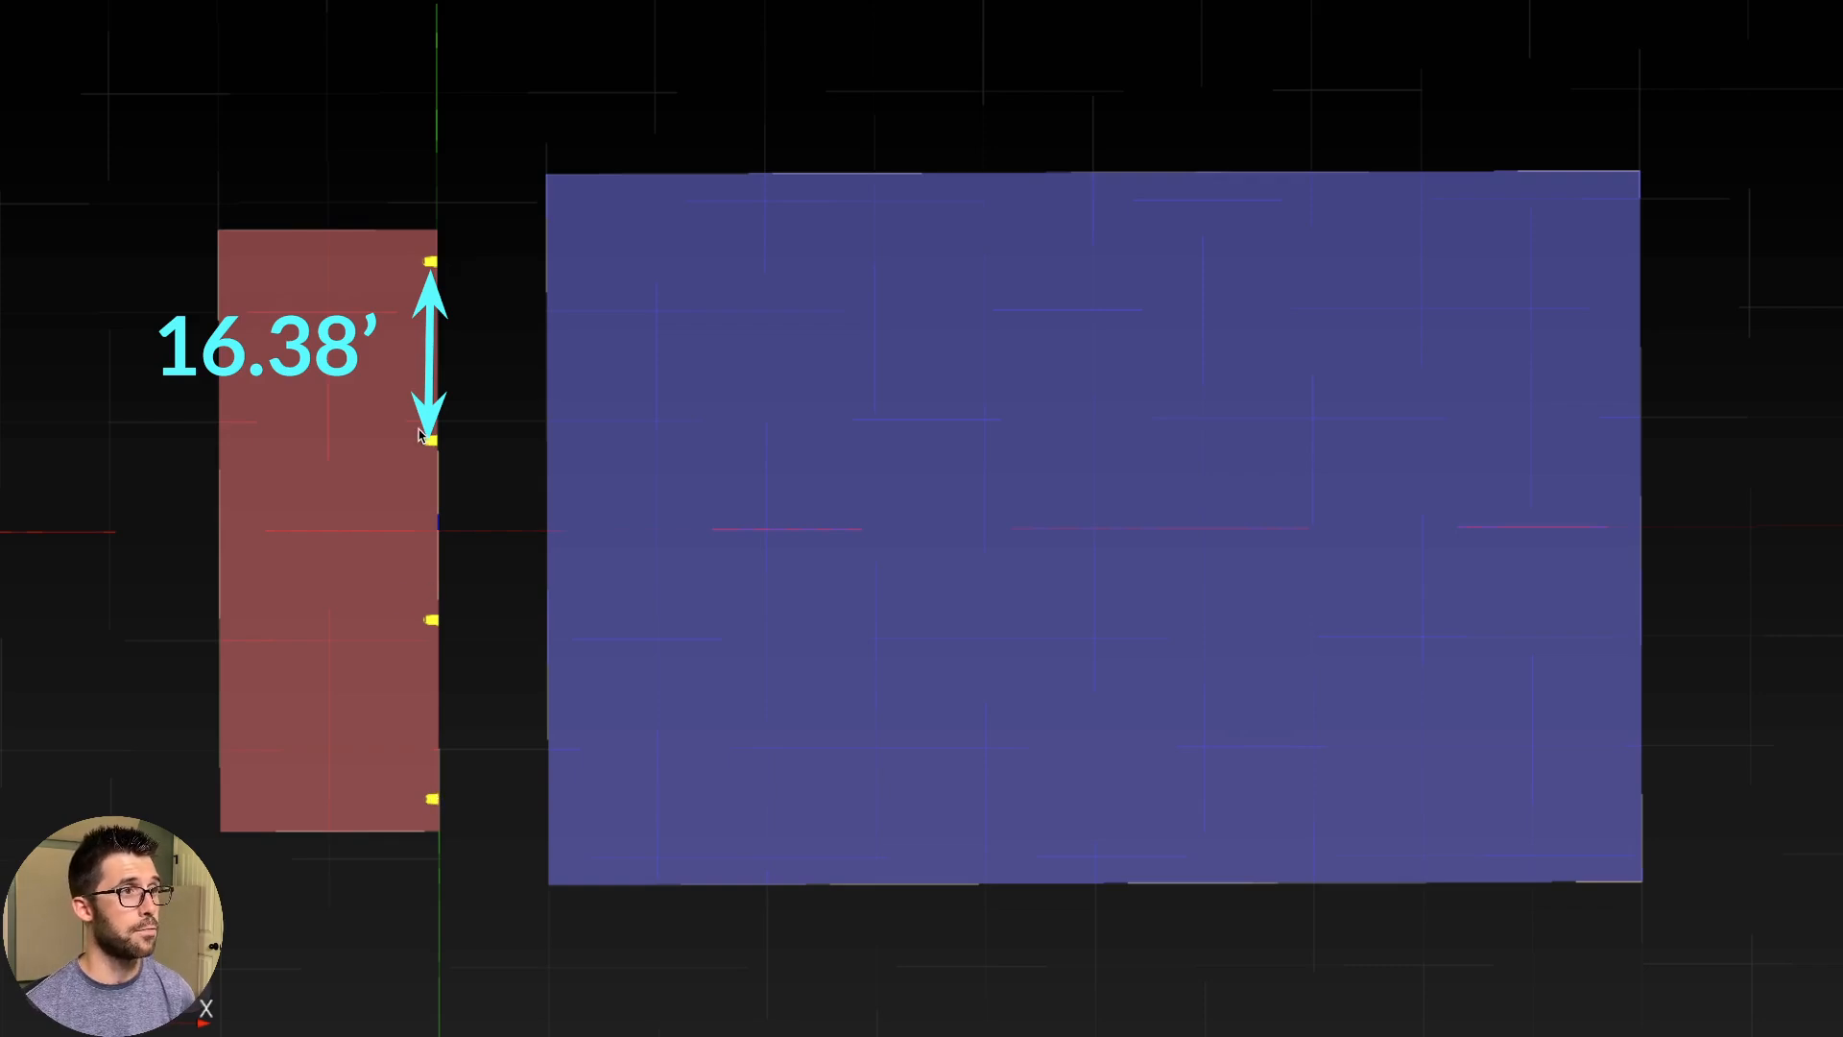
pyautogui.moveTo(444, 167)
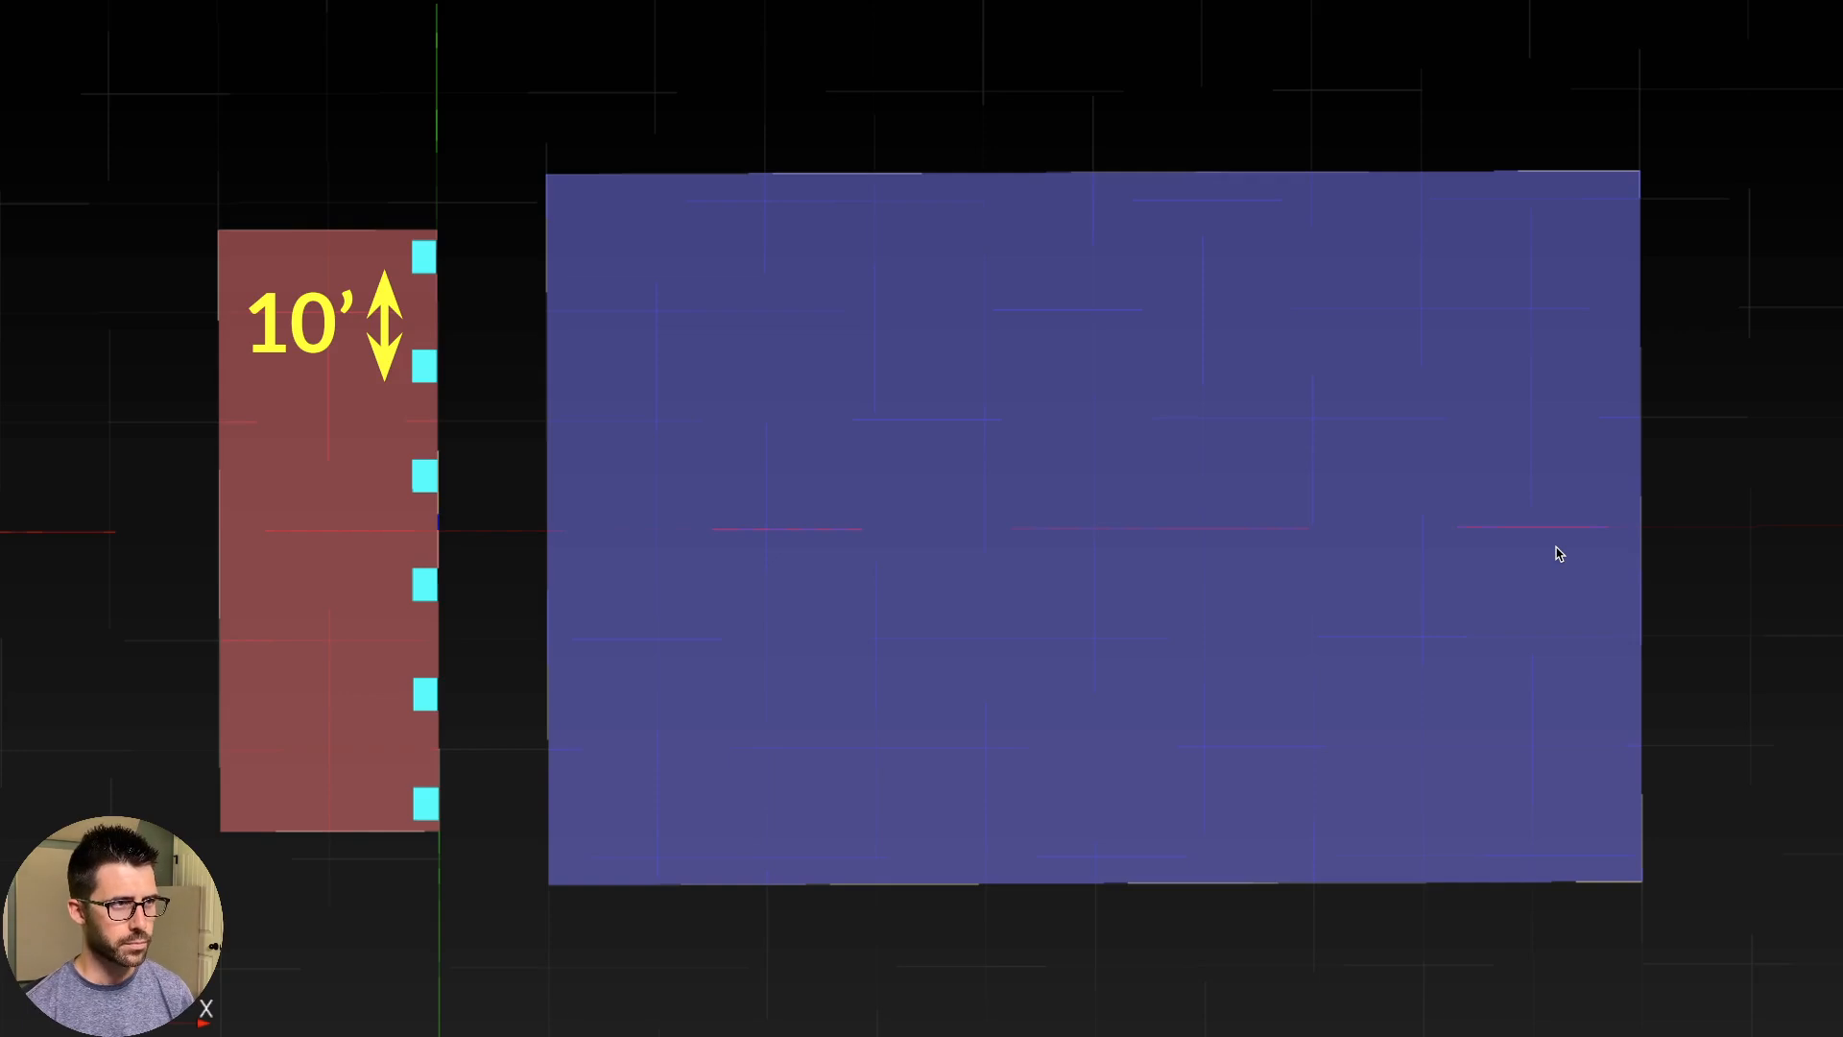
pyautogui.moveTo(761, 700)
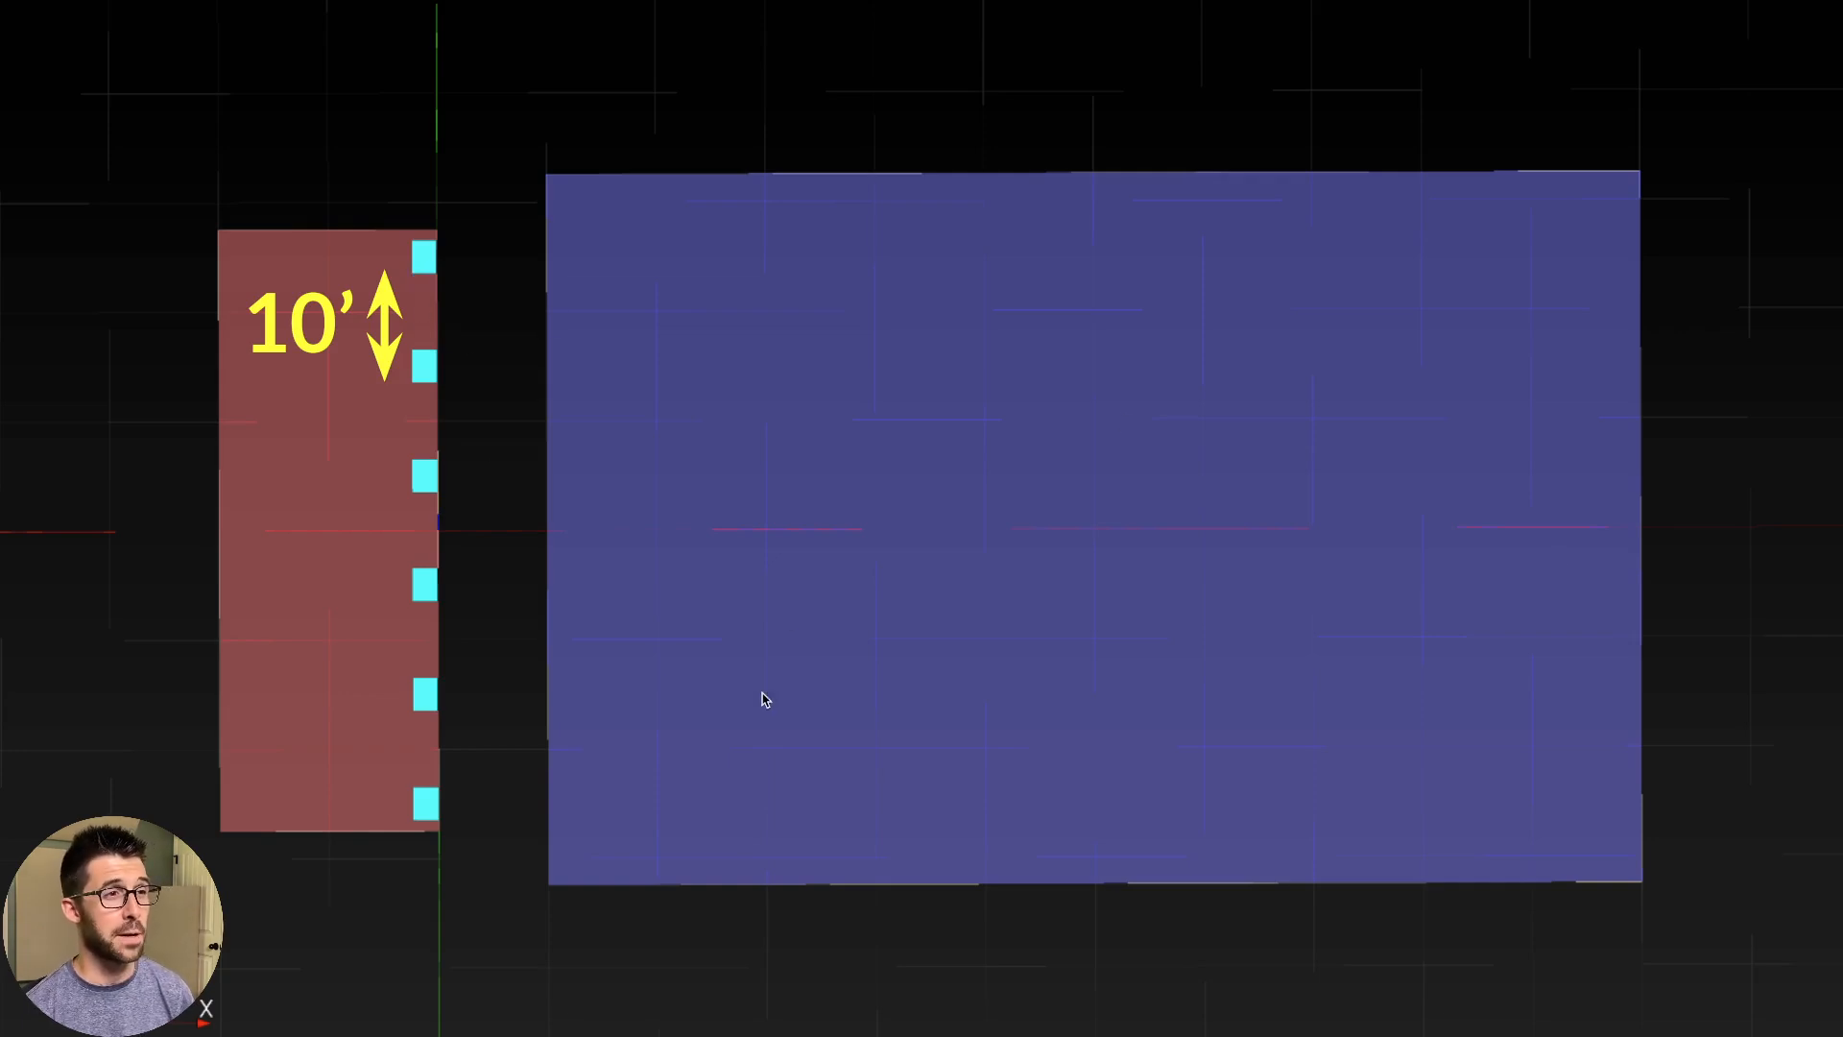
pyautogui.moveTo(1023, 739)
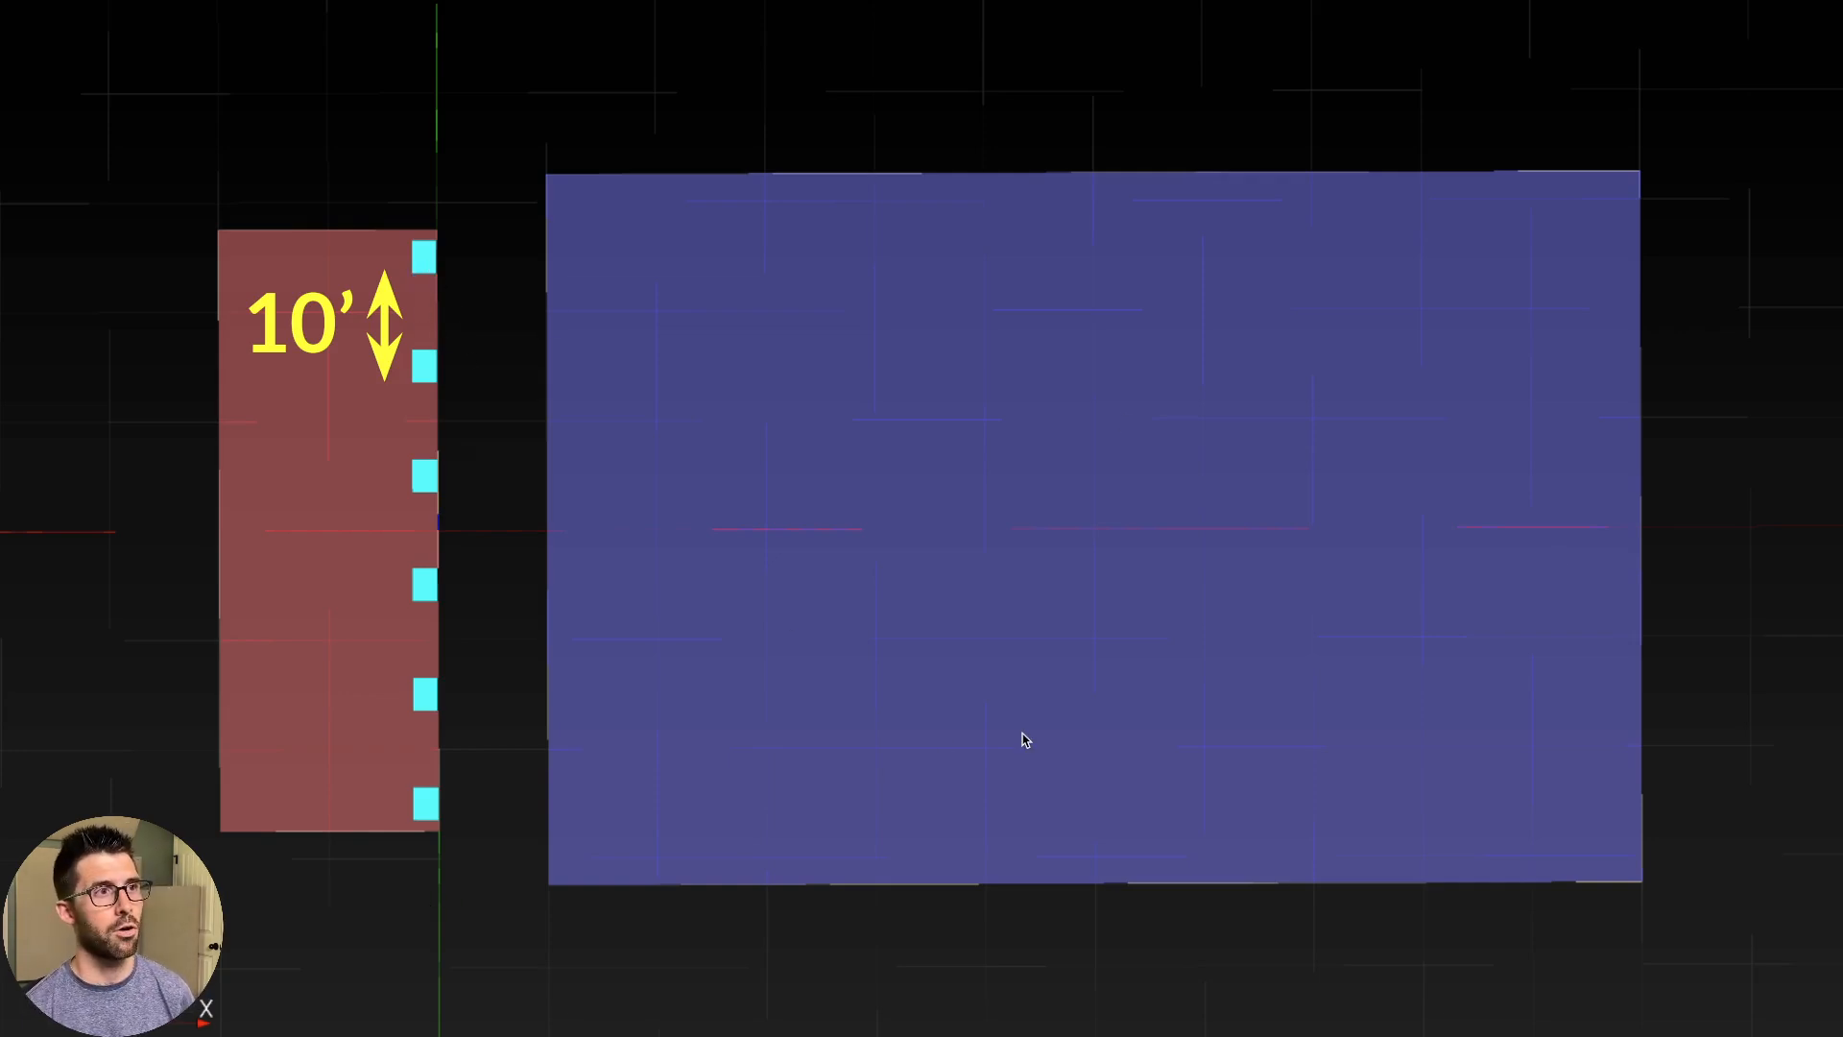
pyautogui.moveTo(1769, 488)
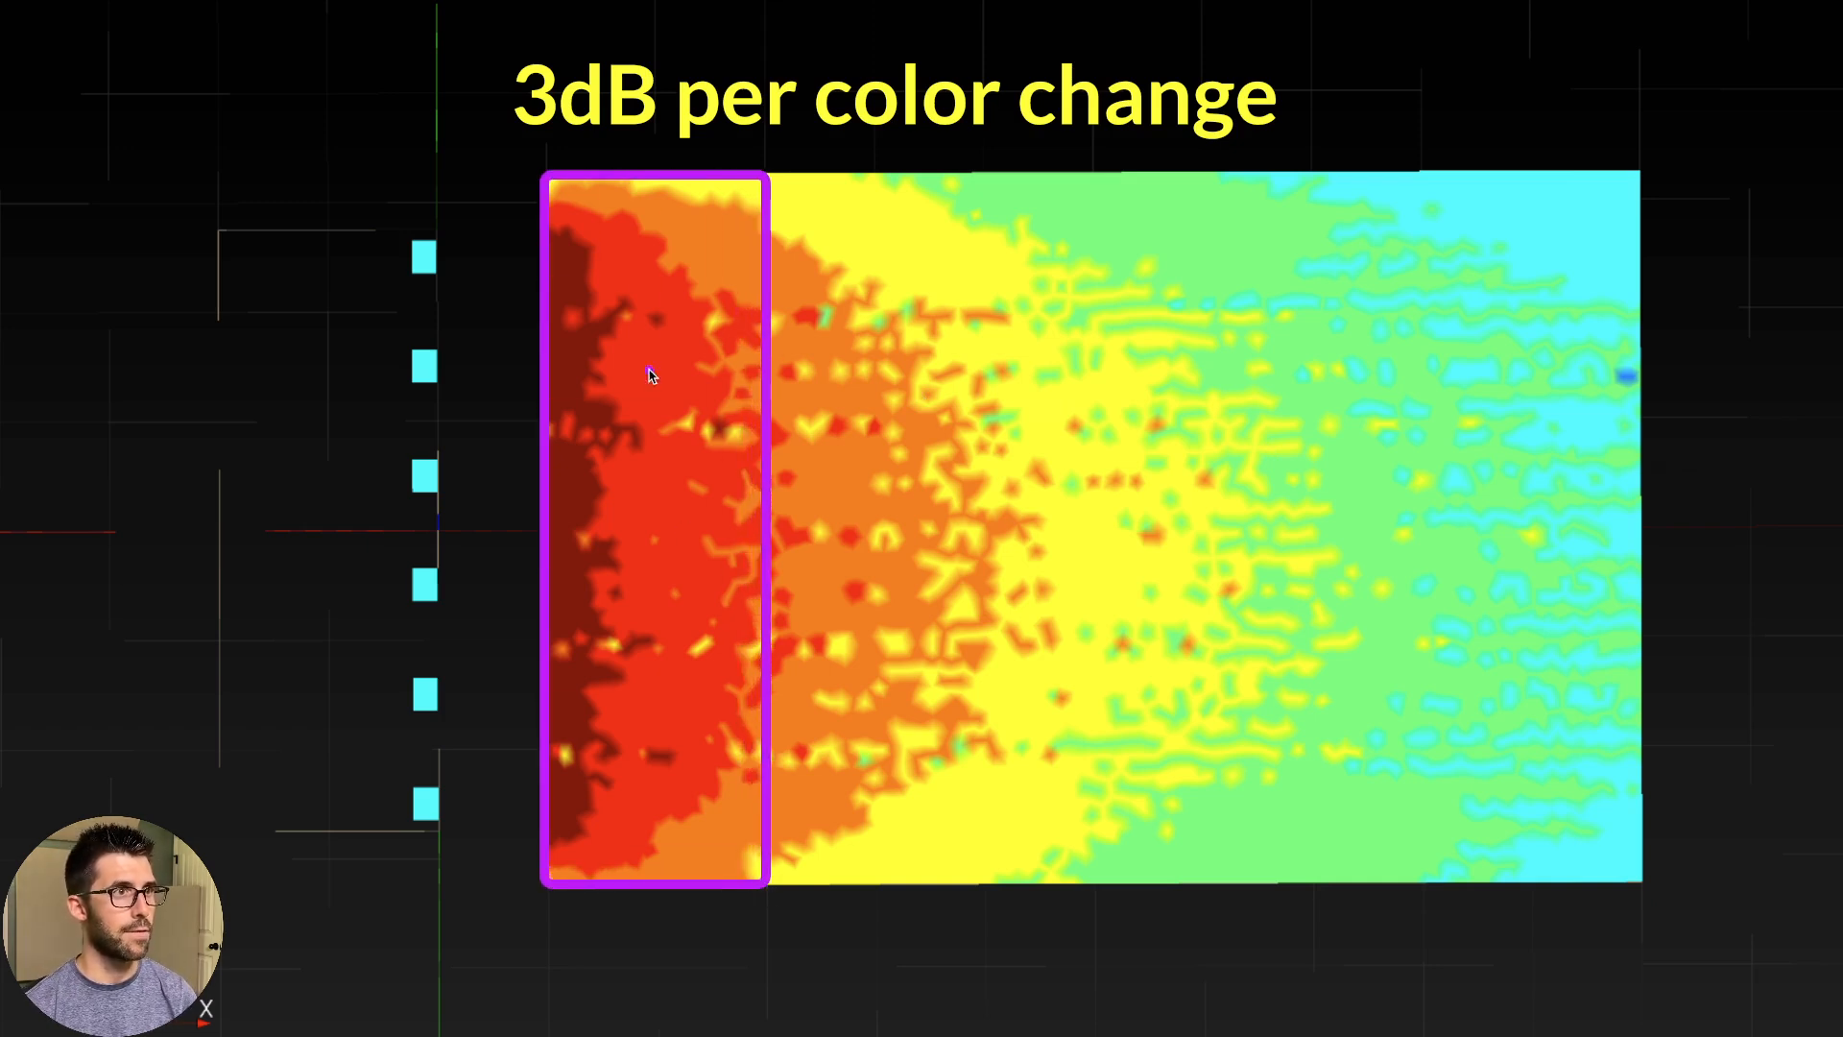
pyautogui.moveTo(723, 347)
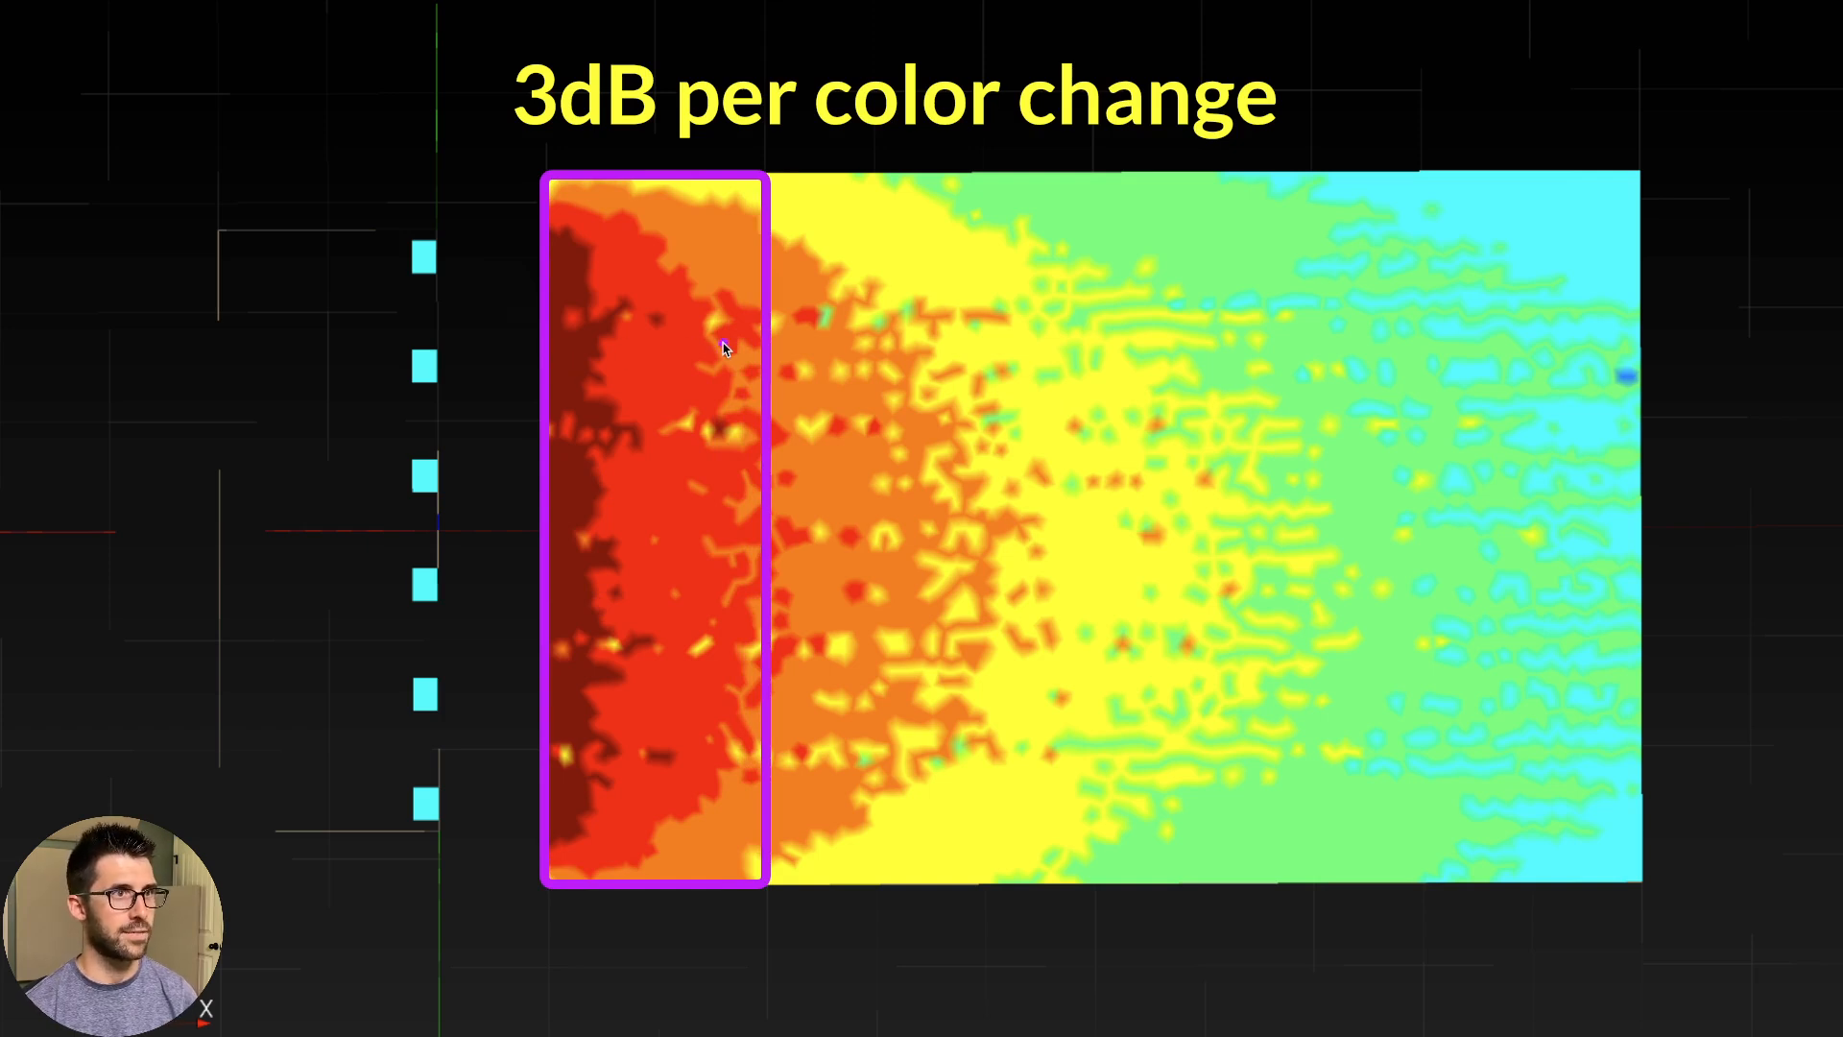
# Step: Draw an arrow from the front region toward the back of the 3 dB coverage plot
pyautogui.moveTo(749, 361); pyautogui.dragTo(1516, 329)
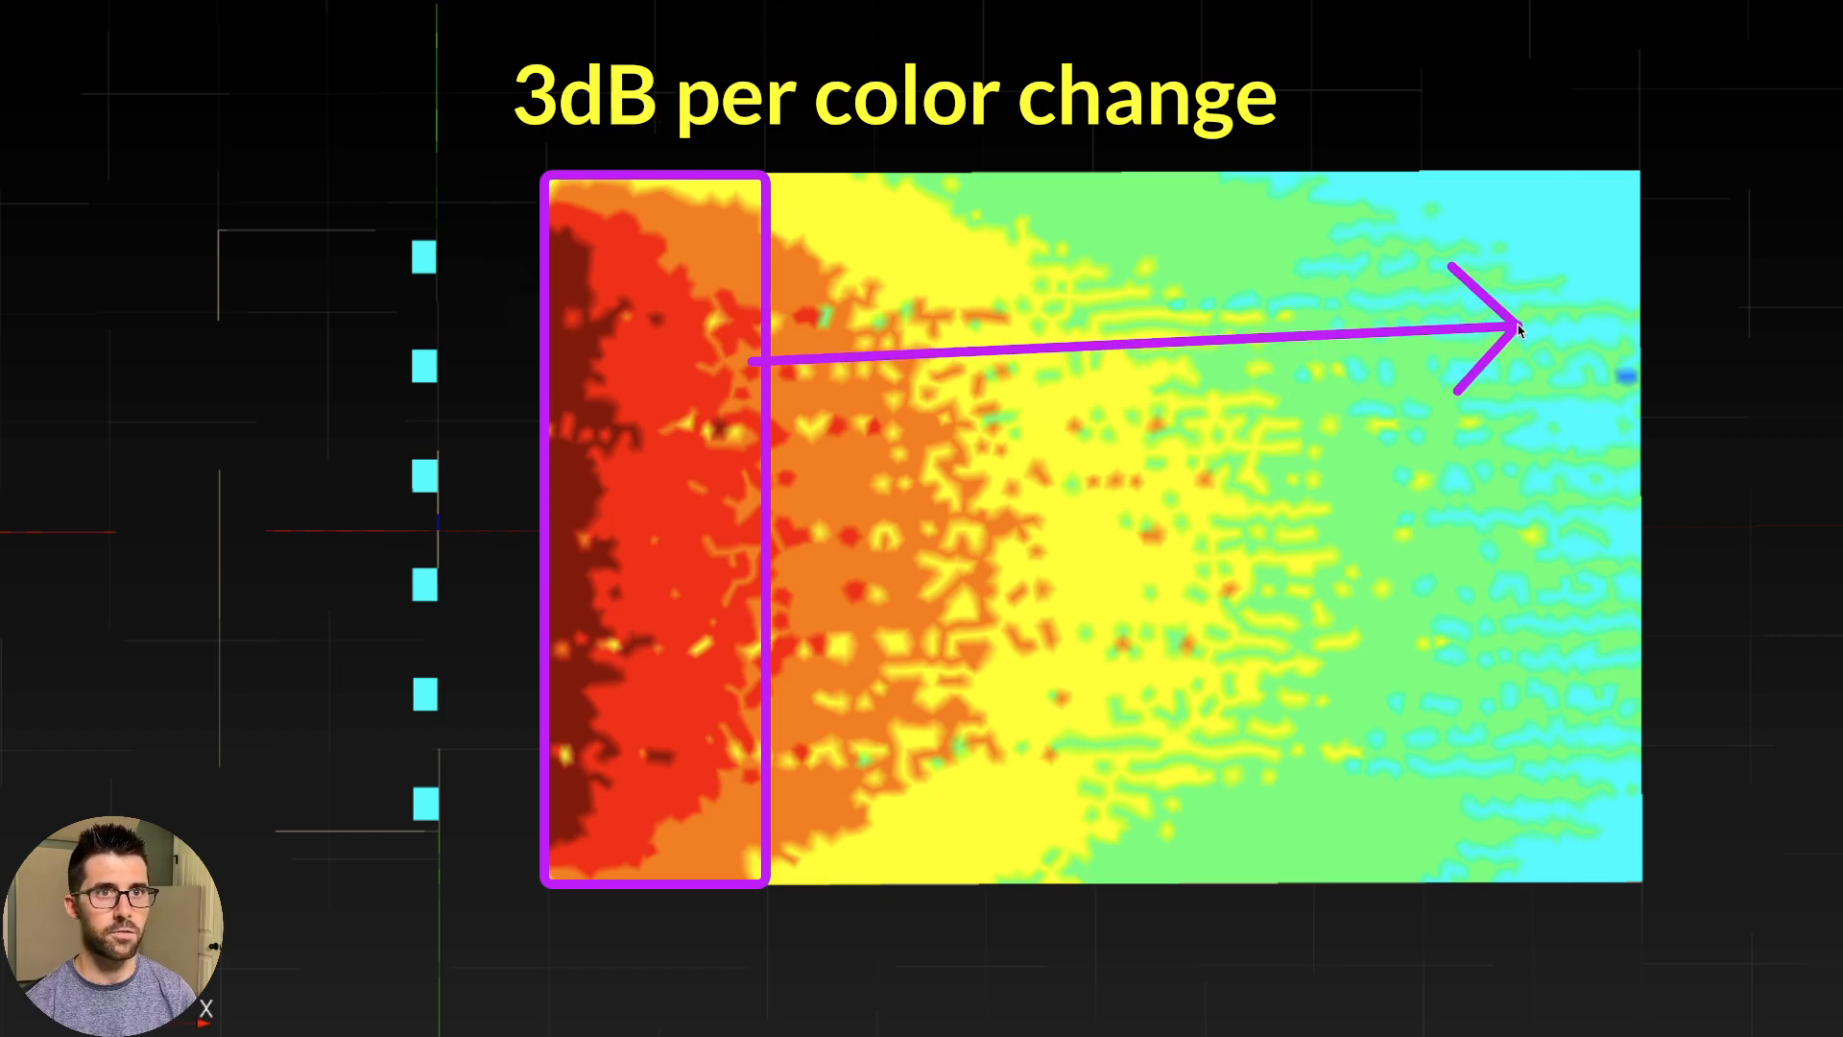